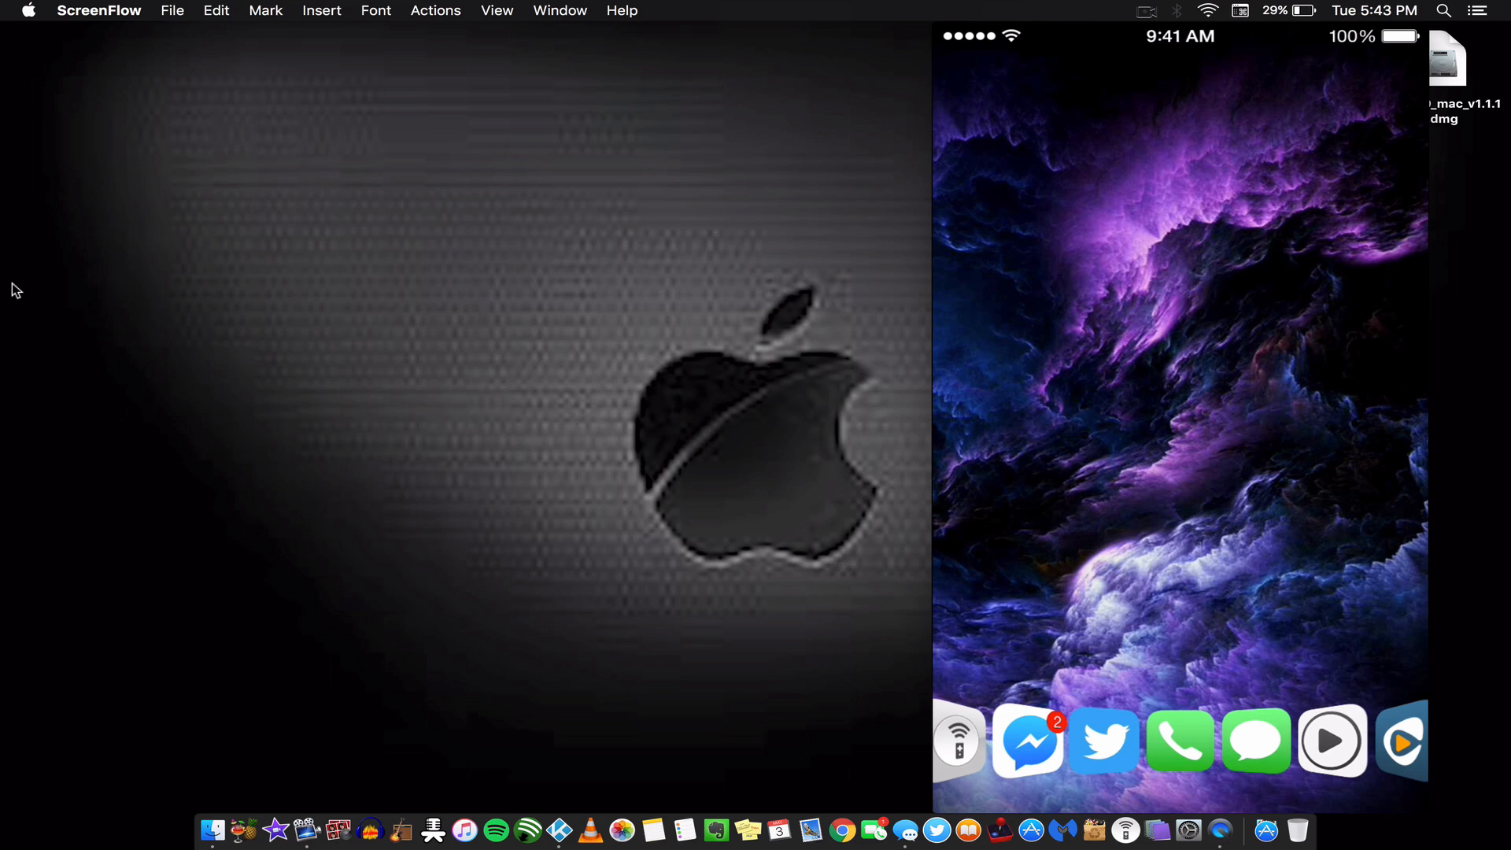
mouse_move(729, 623)
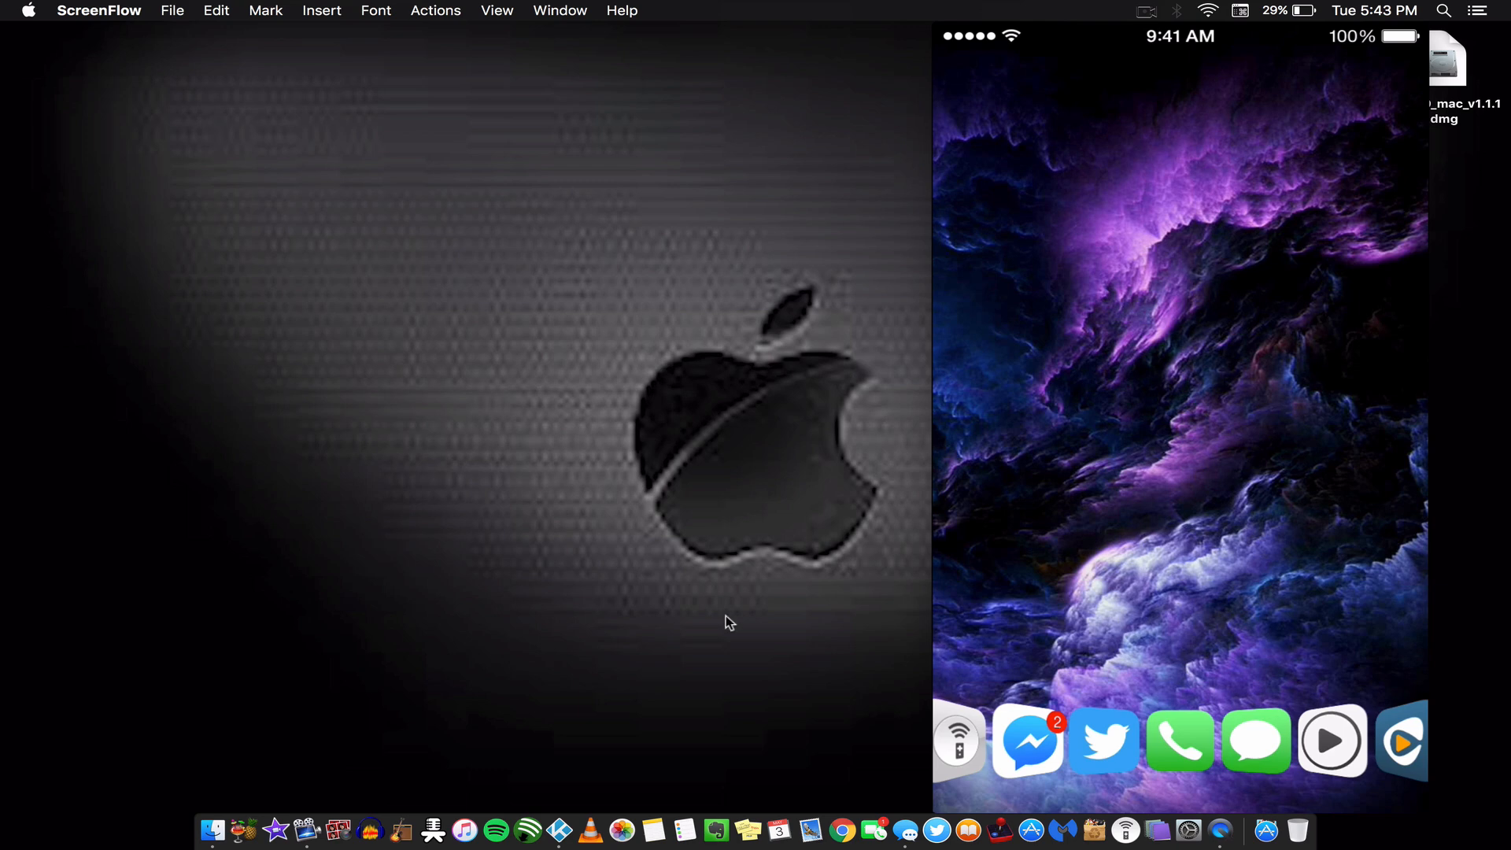
mouse_move(400, 156)
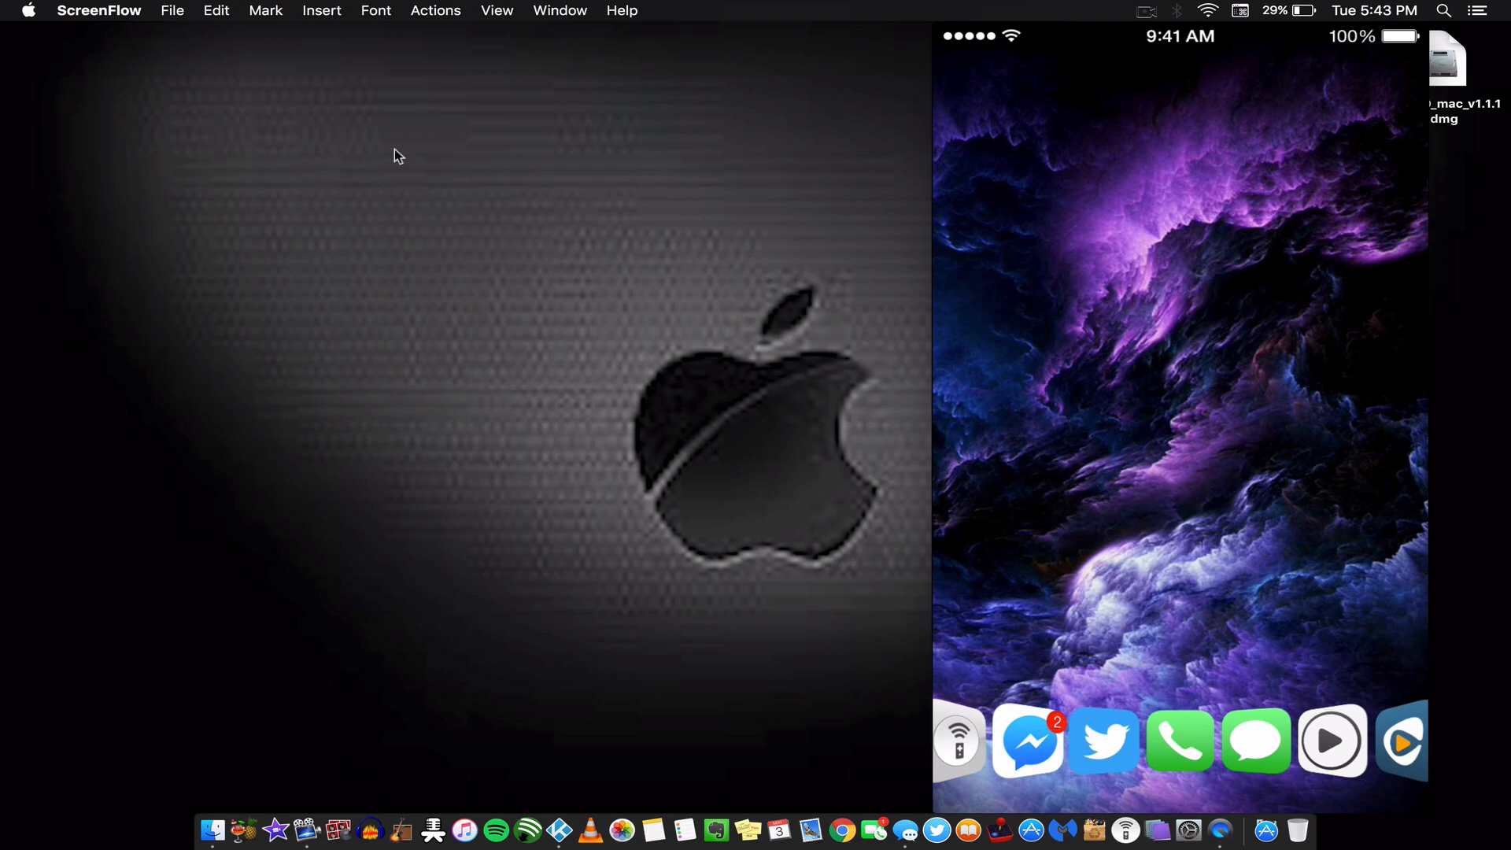
mouse_move(617, 241)
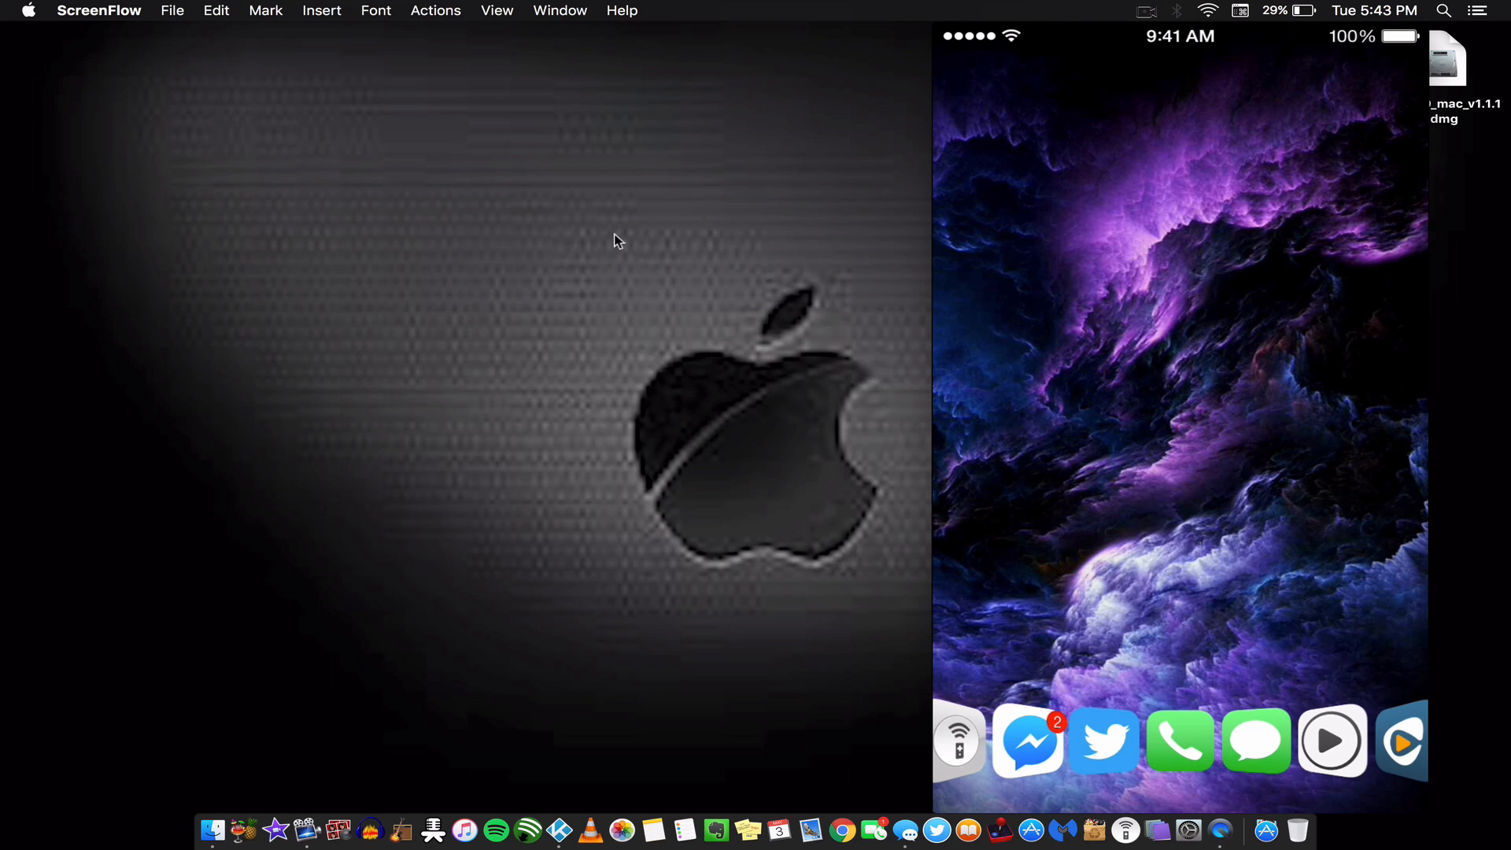
Verify in Sharing preferences that the Bluetooth Sharing service is checked.
click(27, 11)
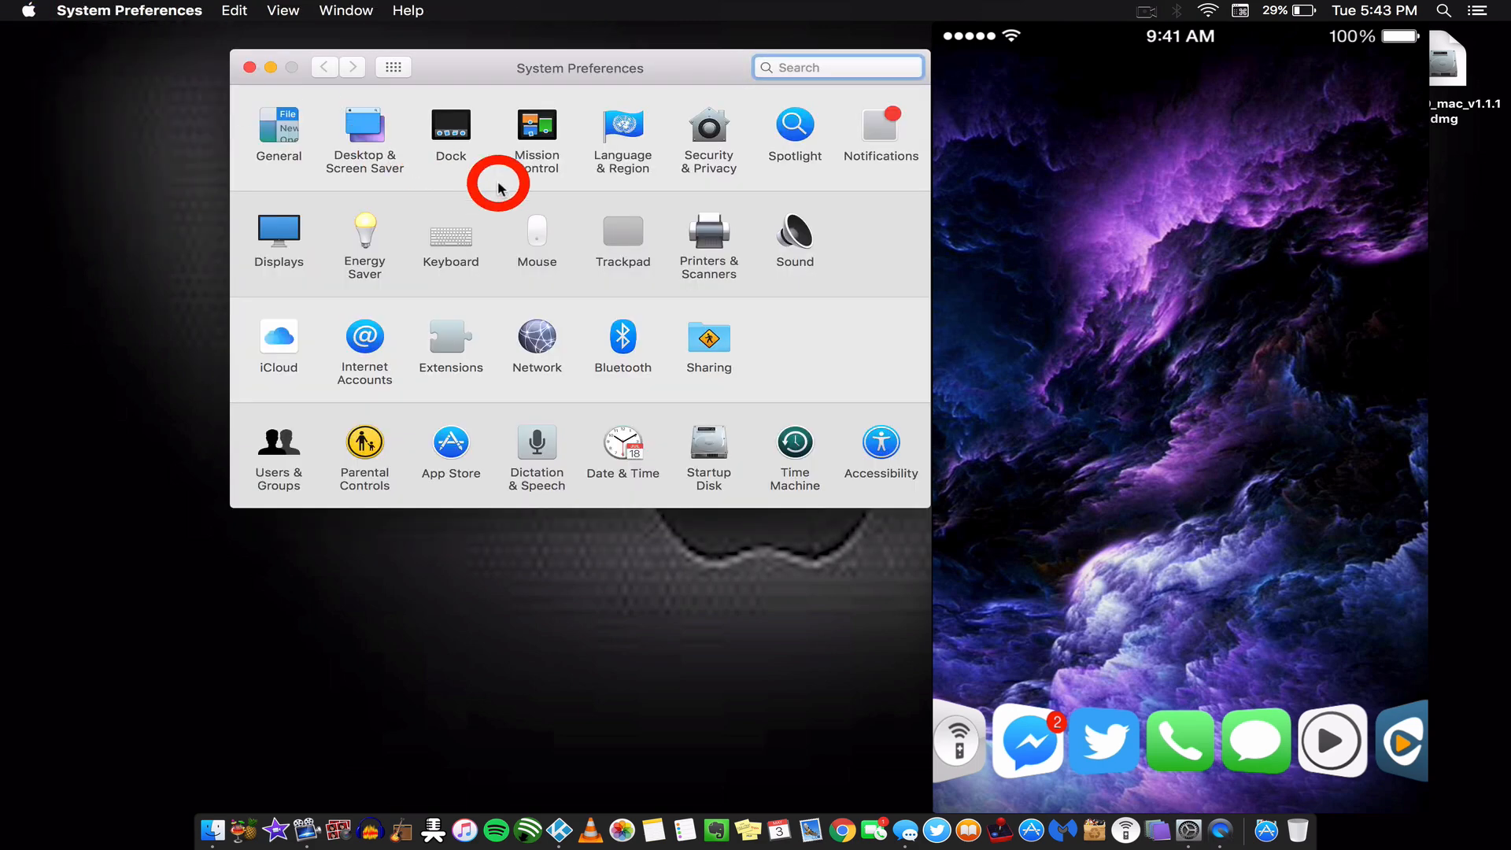
click(708, 345)
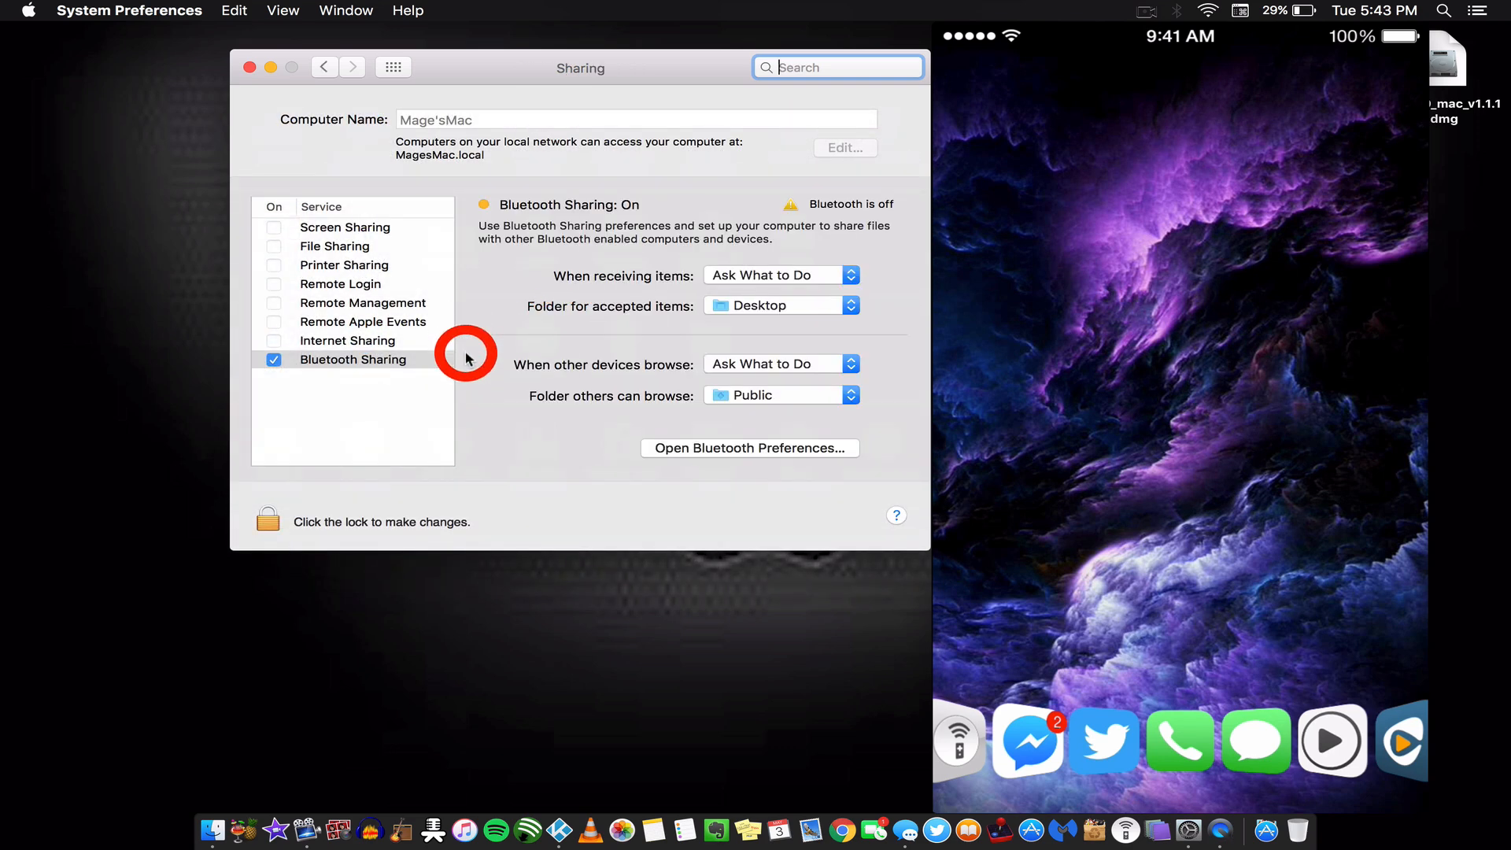
click(351, 359)
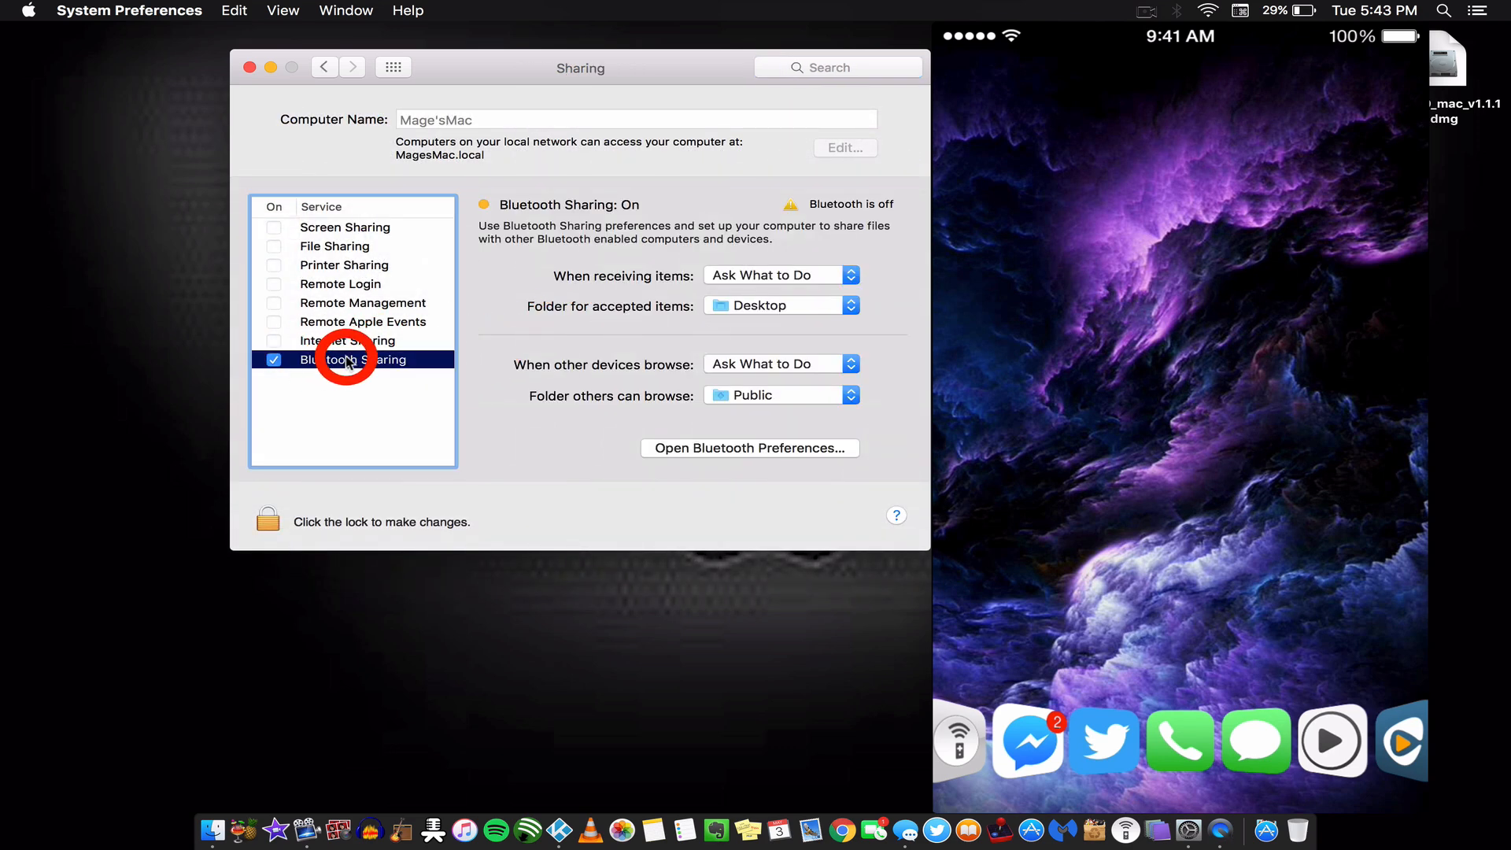
mouse_move(349, 422)
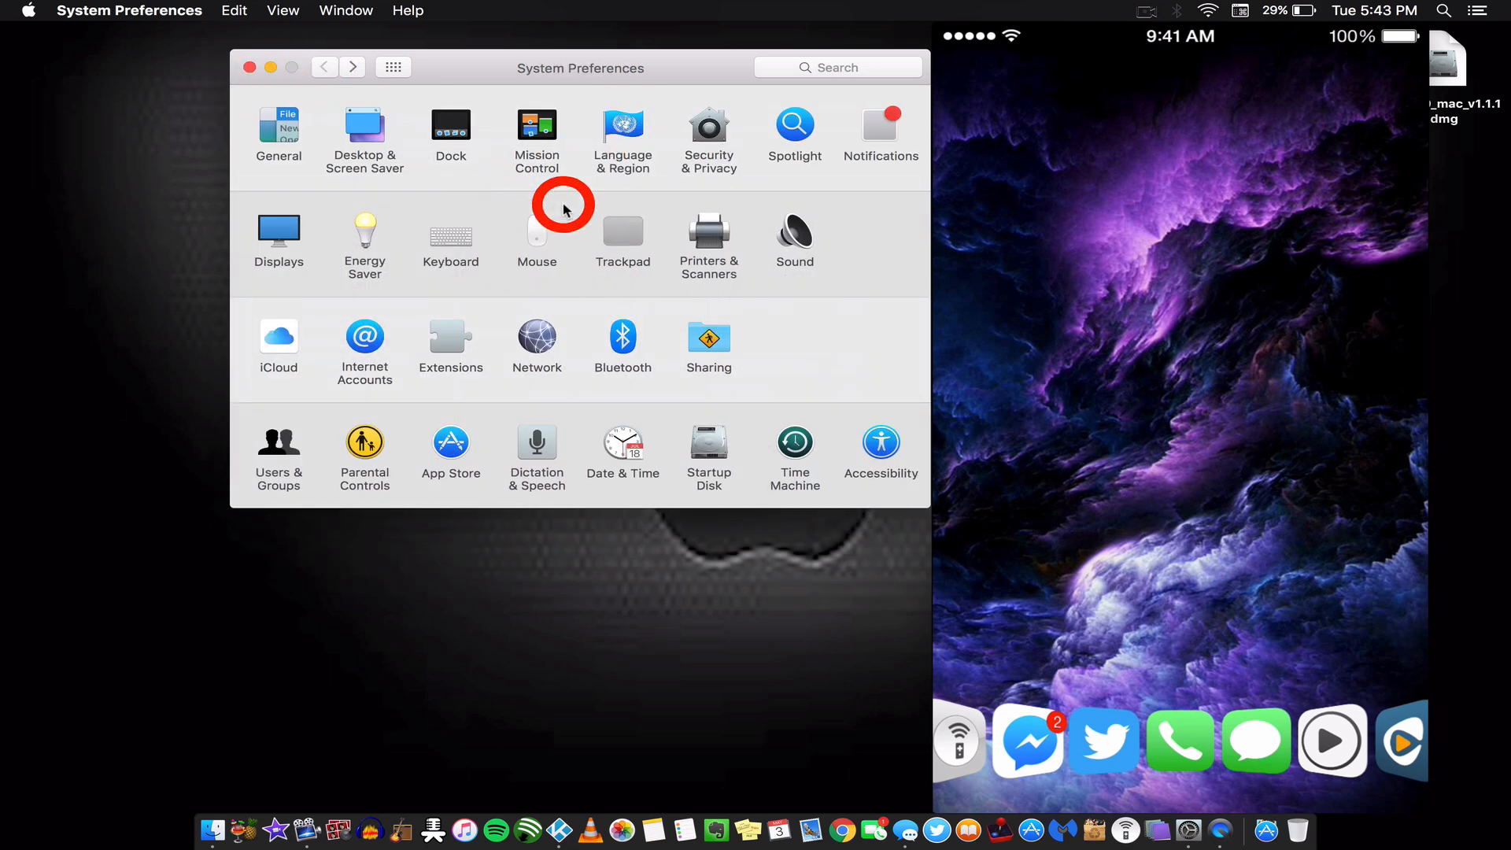
mouse_move(1167, 11)
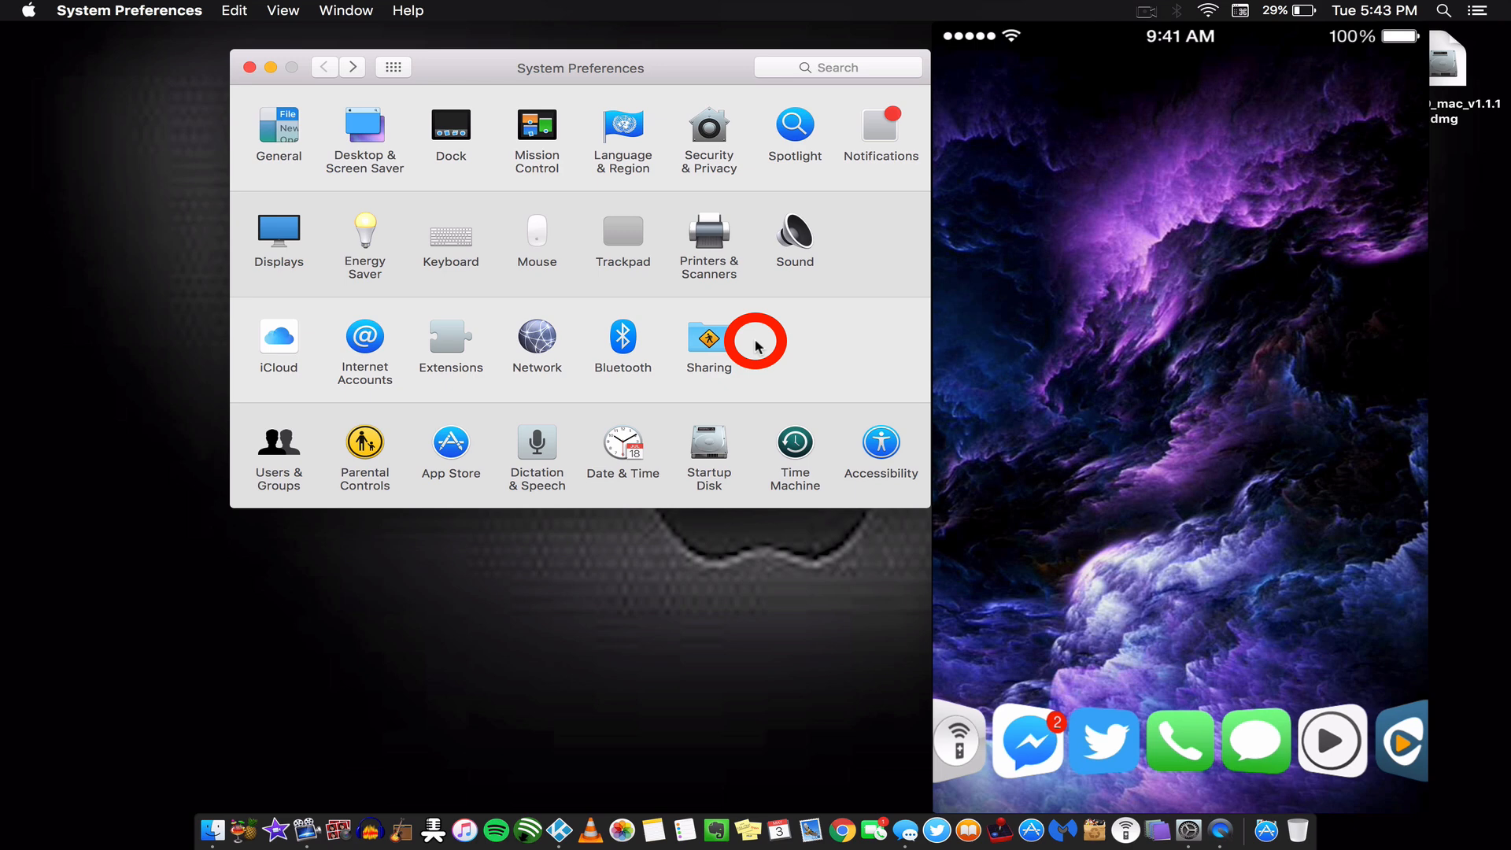
Turn the Mac's Bluetooth on and remove the AudioArmadA pairing, leaving the device list empty.
click(623, 340)
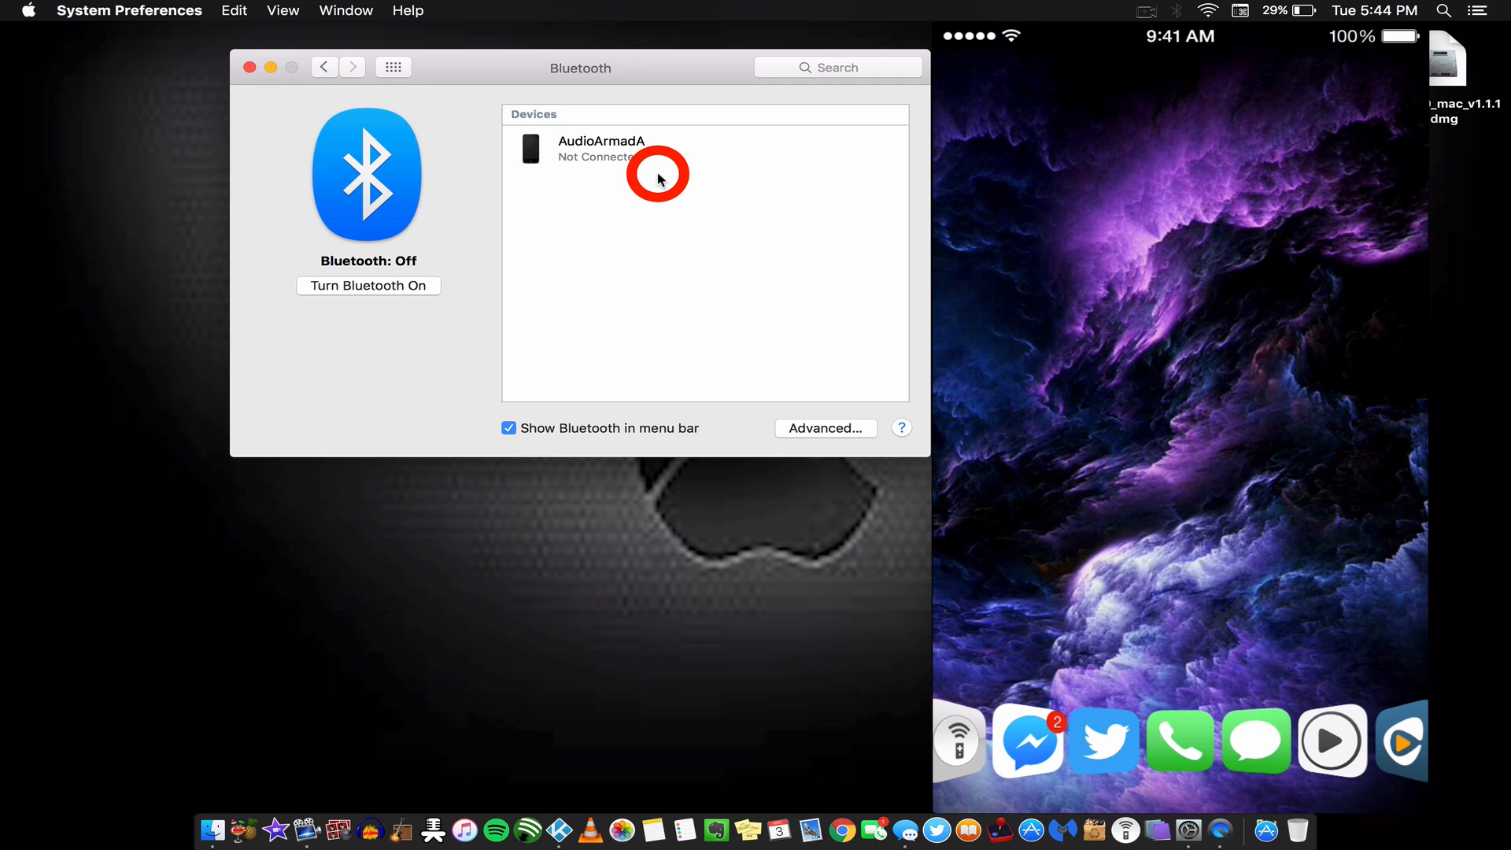
mouse_move(732, 136)
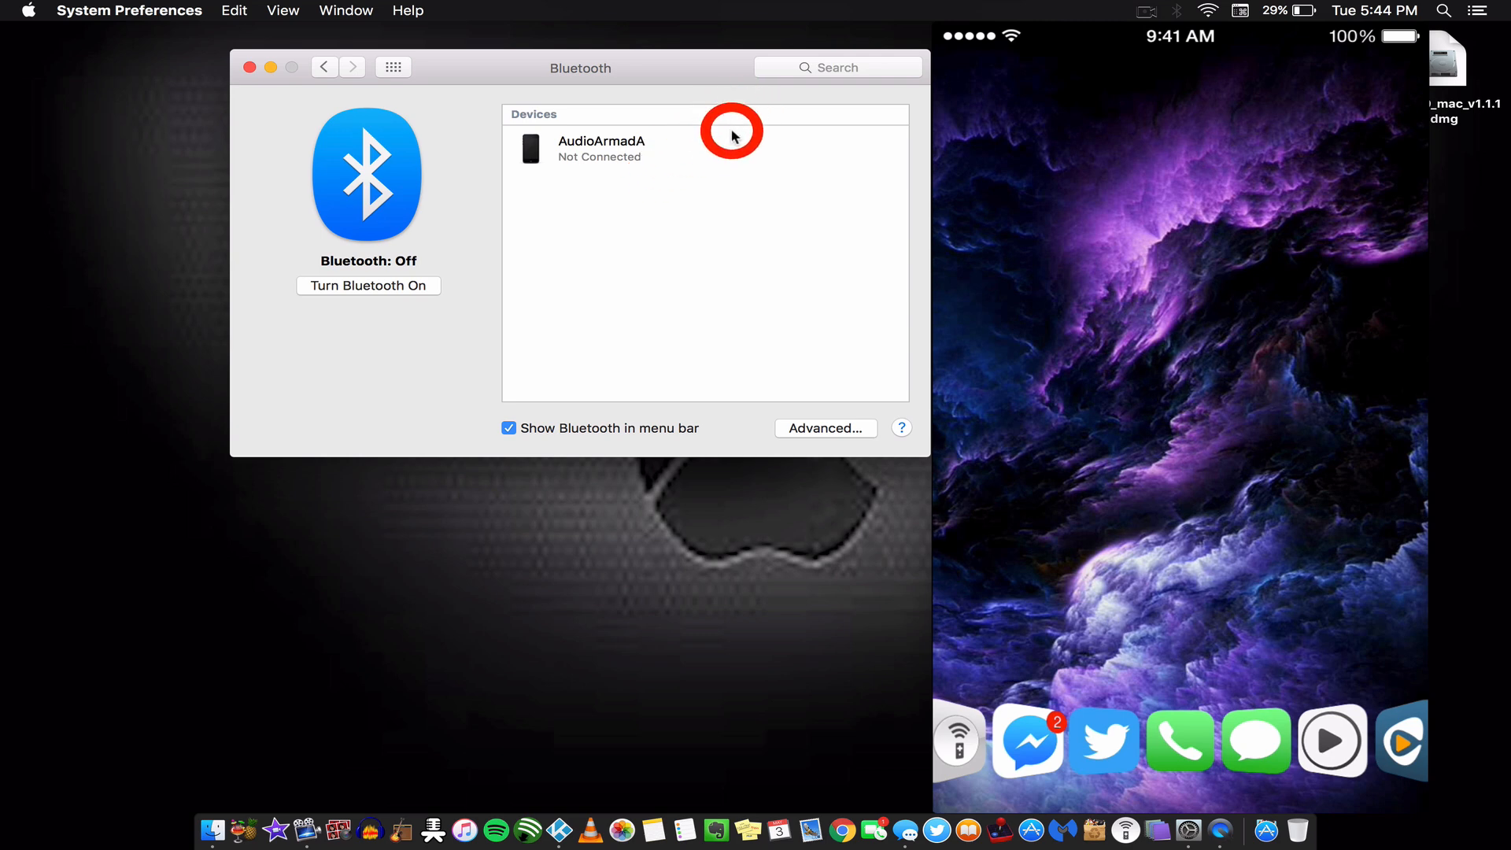
mouse_move(721, 148)
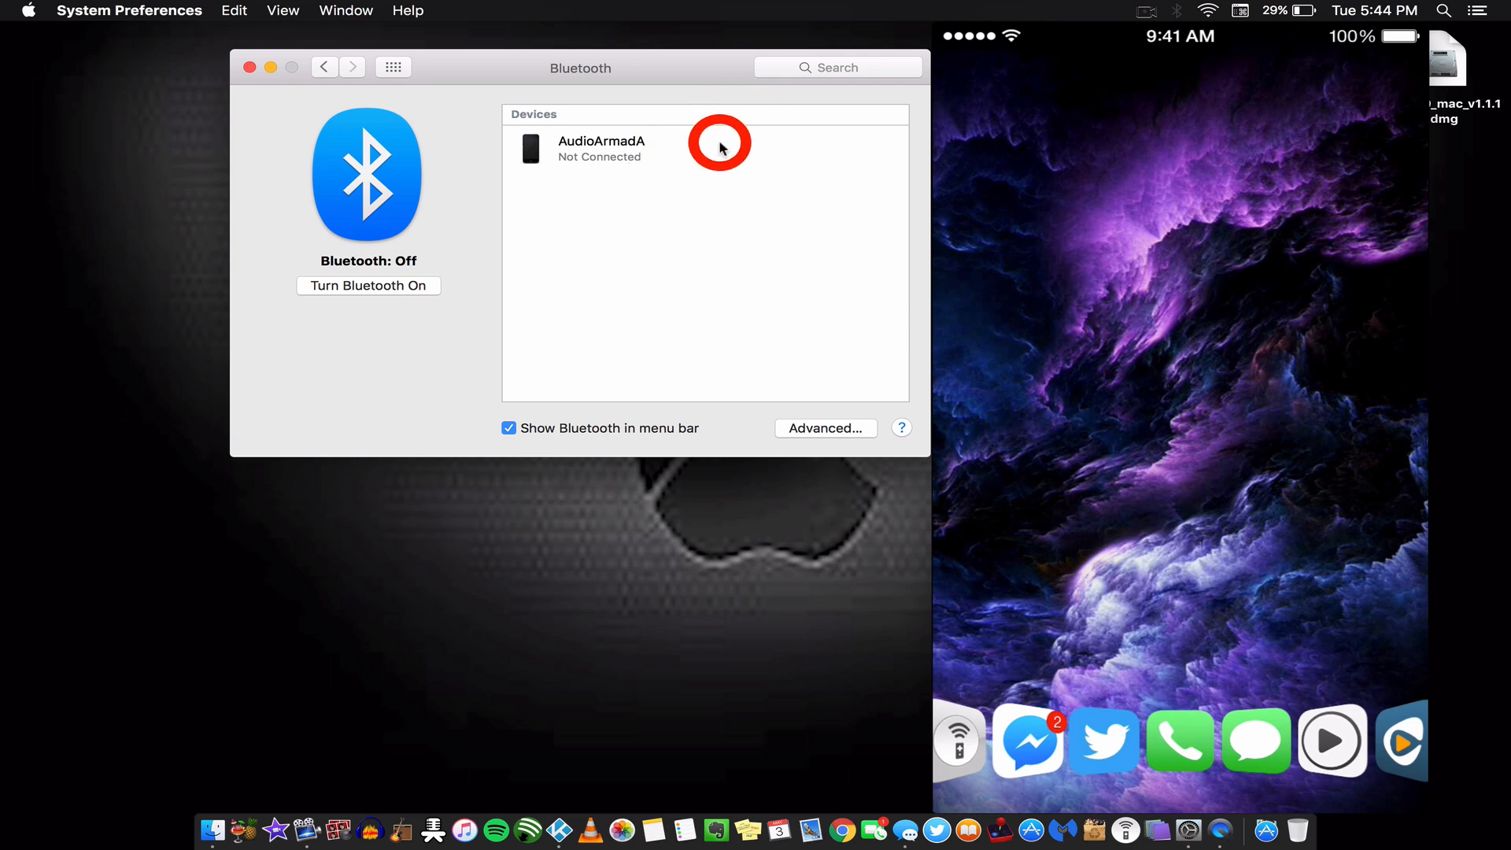
mouse_move(693, 142)
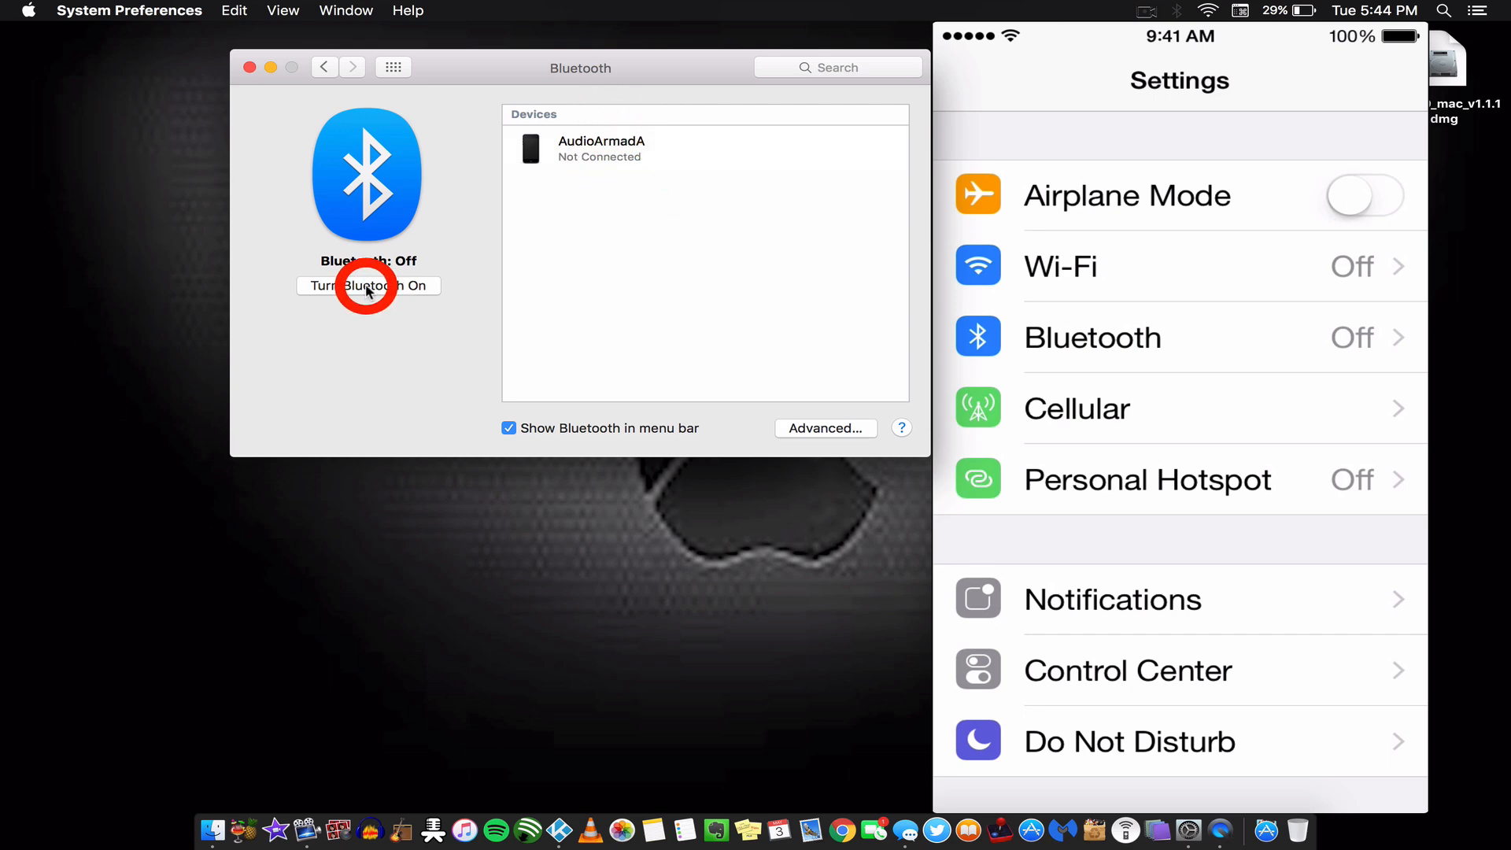
click(368, 285)
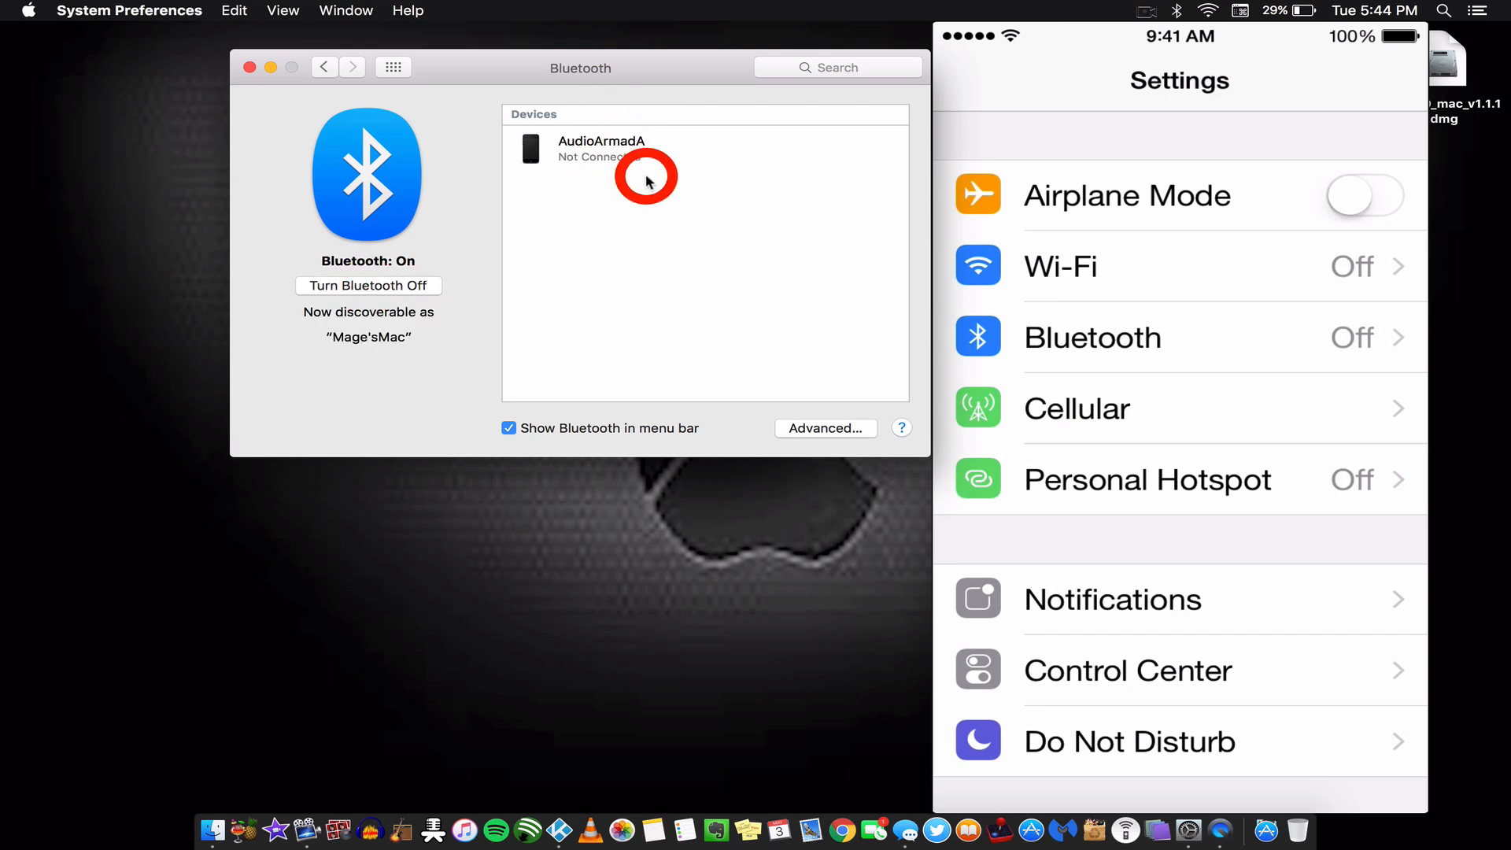
mouse_move(676, 184)
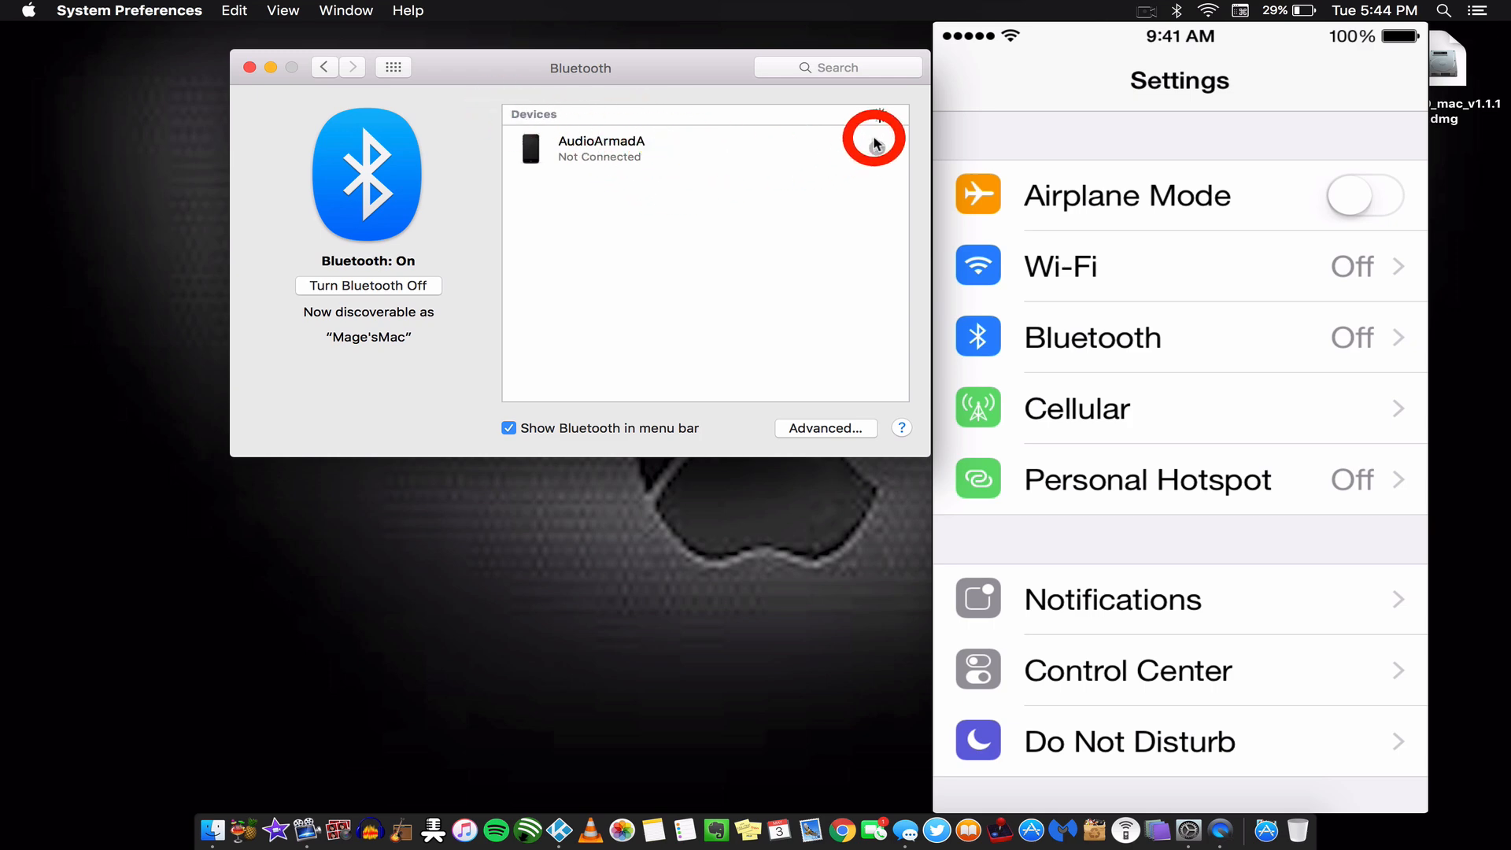
click(877, 140)
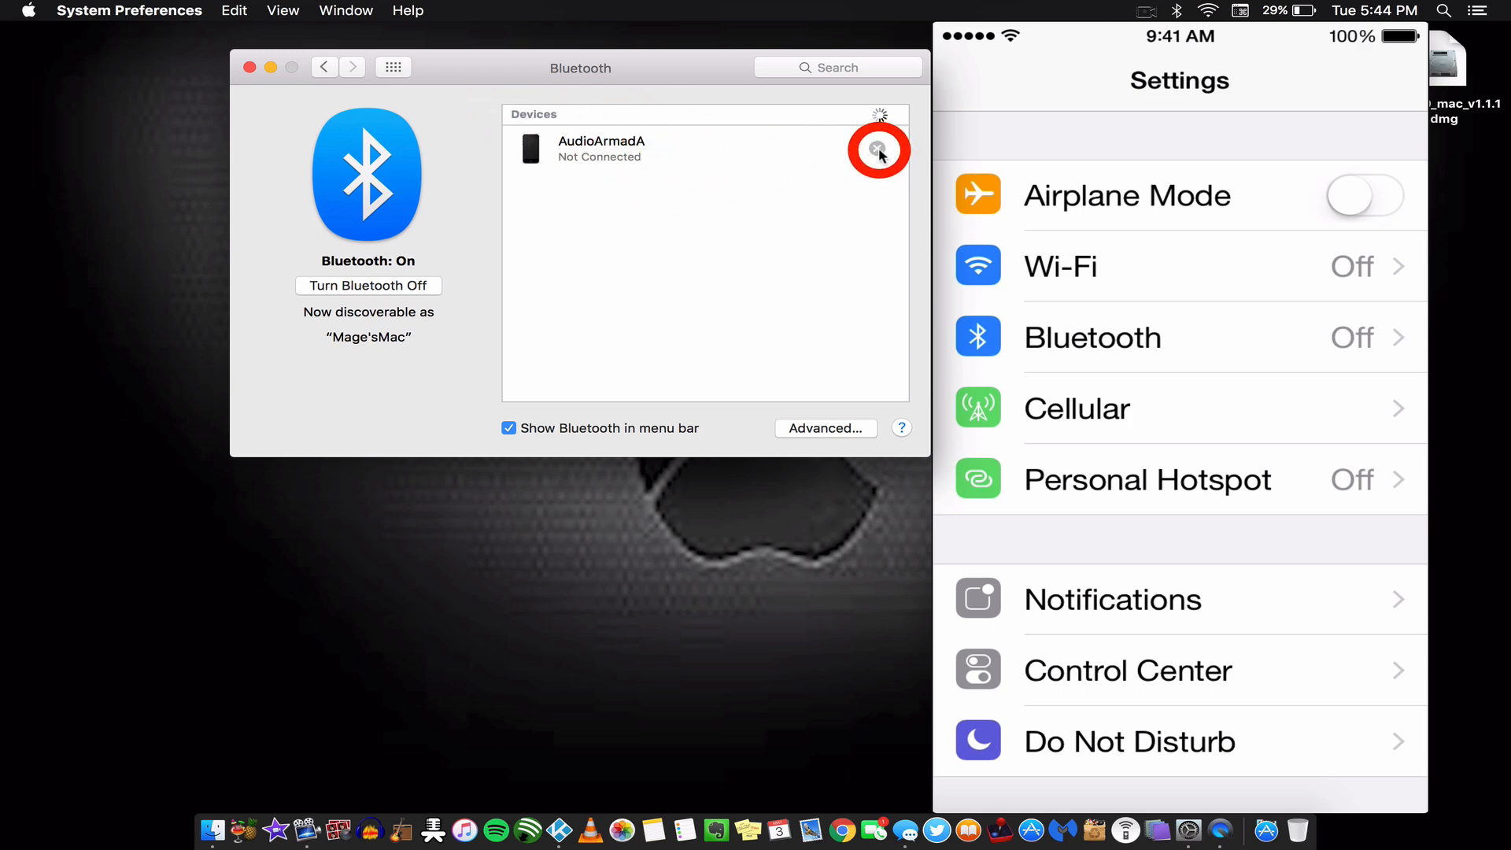
click(876, 148)
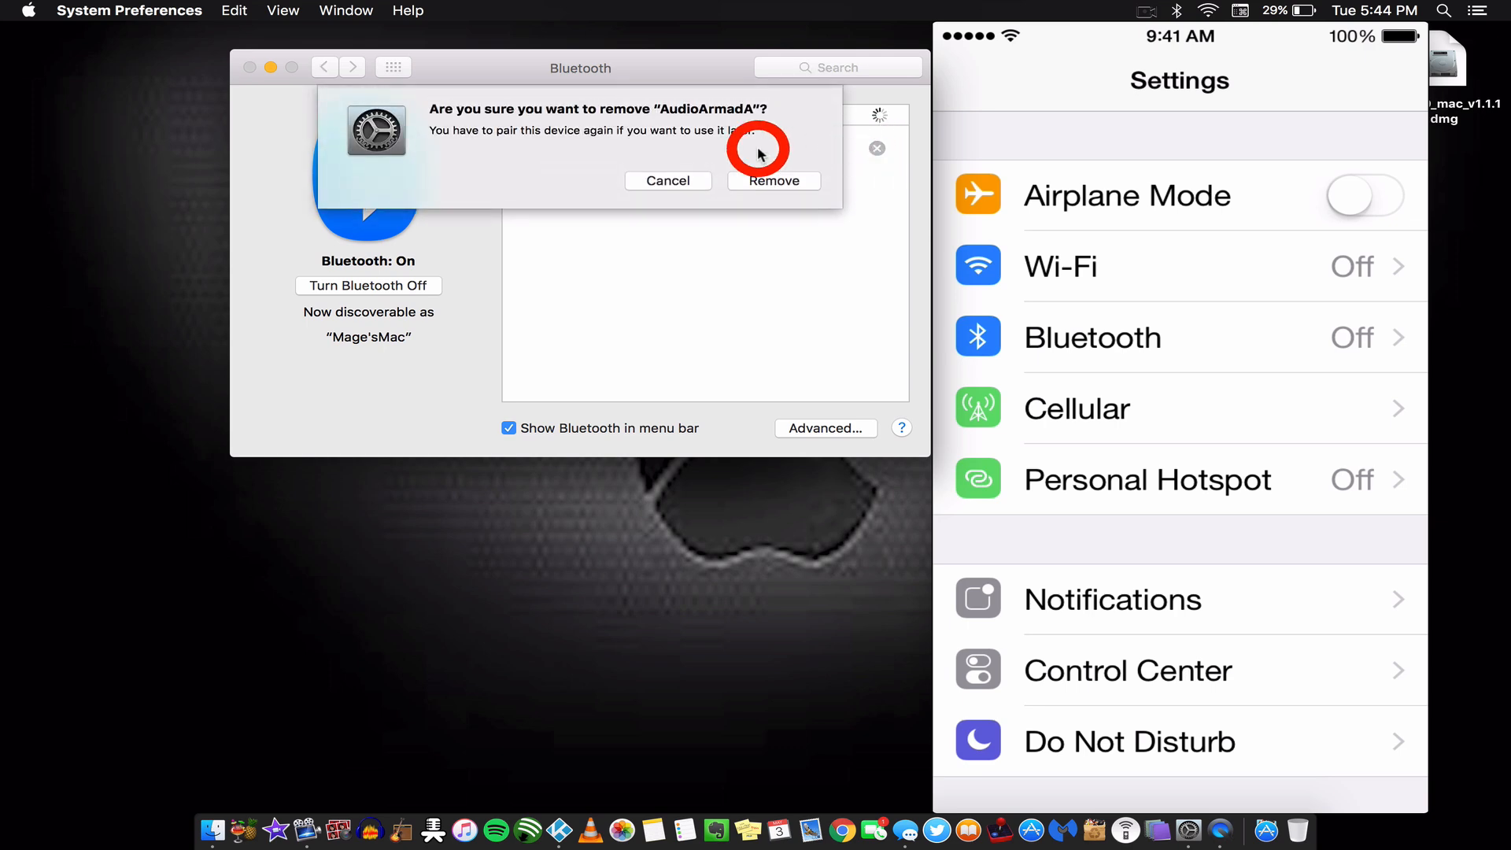
click(775, 180)
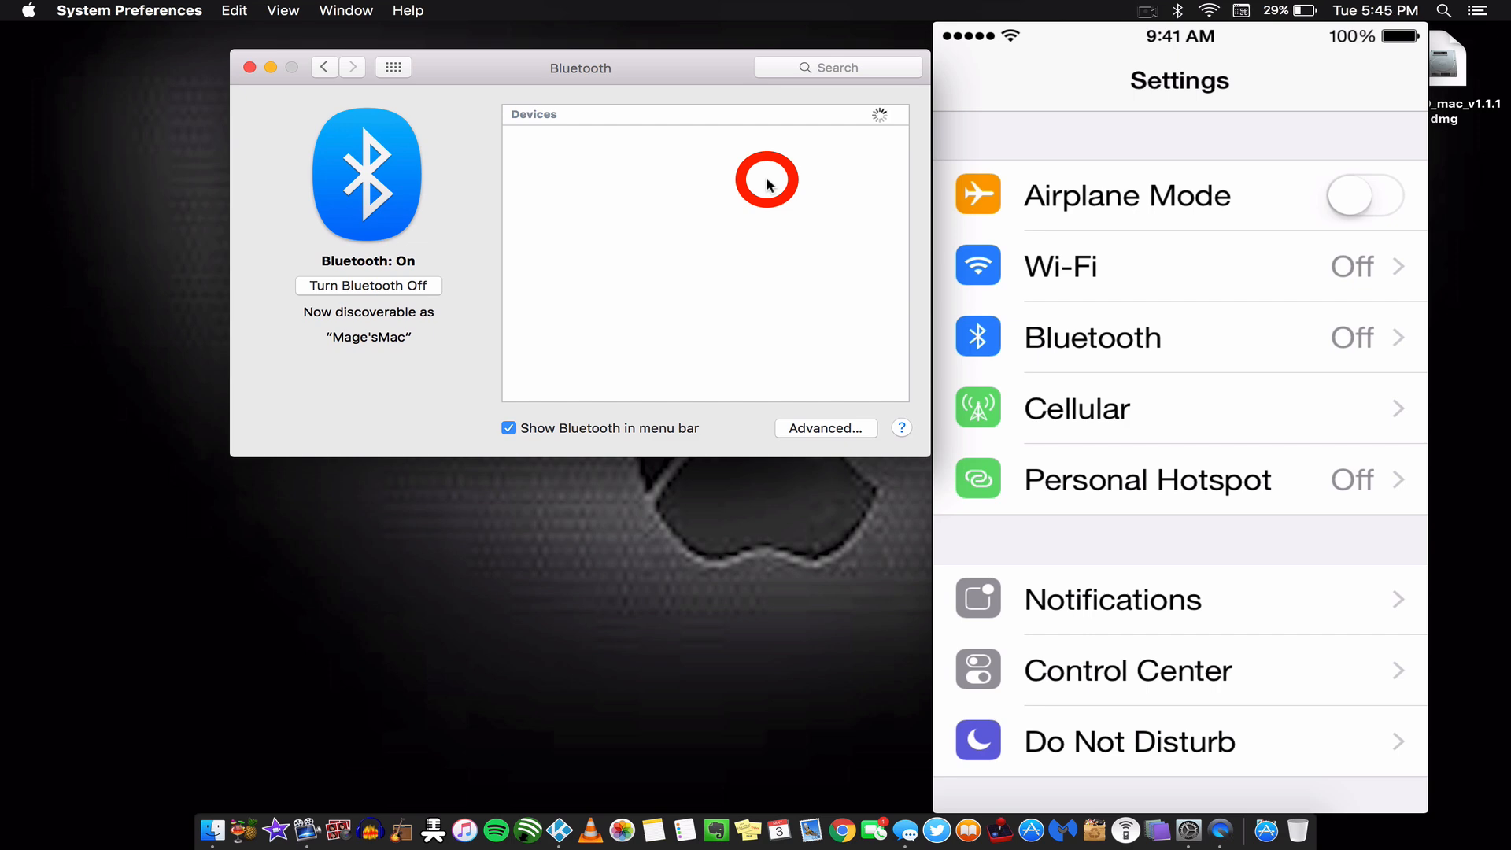
Switch the iPhone's Bluetooth on, dismiss the failed-connection alert and forget the old Mac pairing.
click(1092, 337)
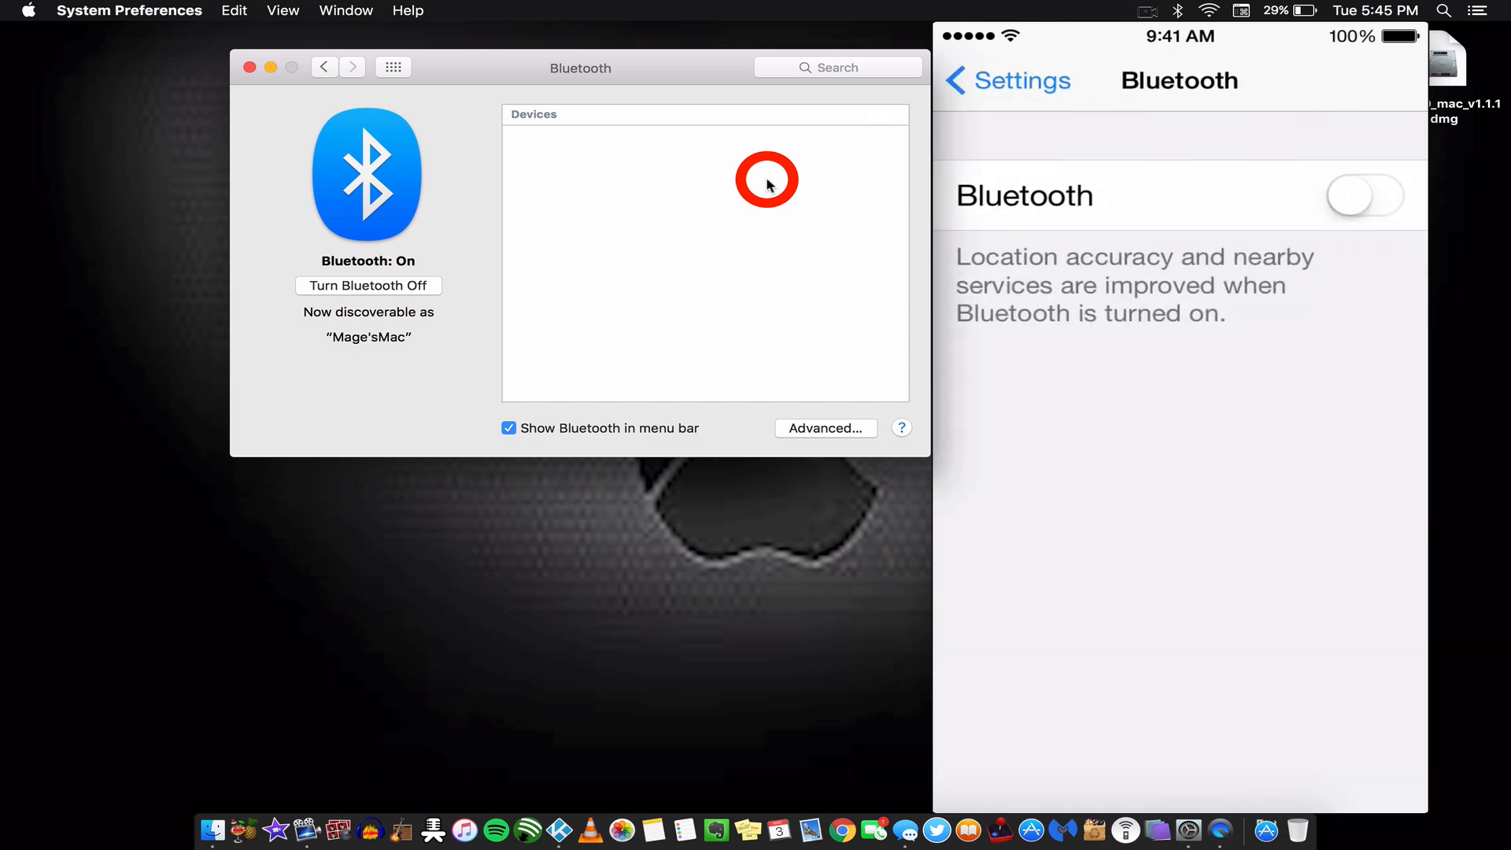
click(1365, 195)
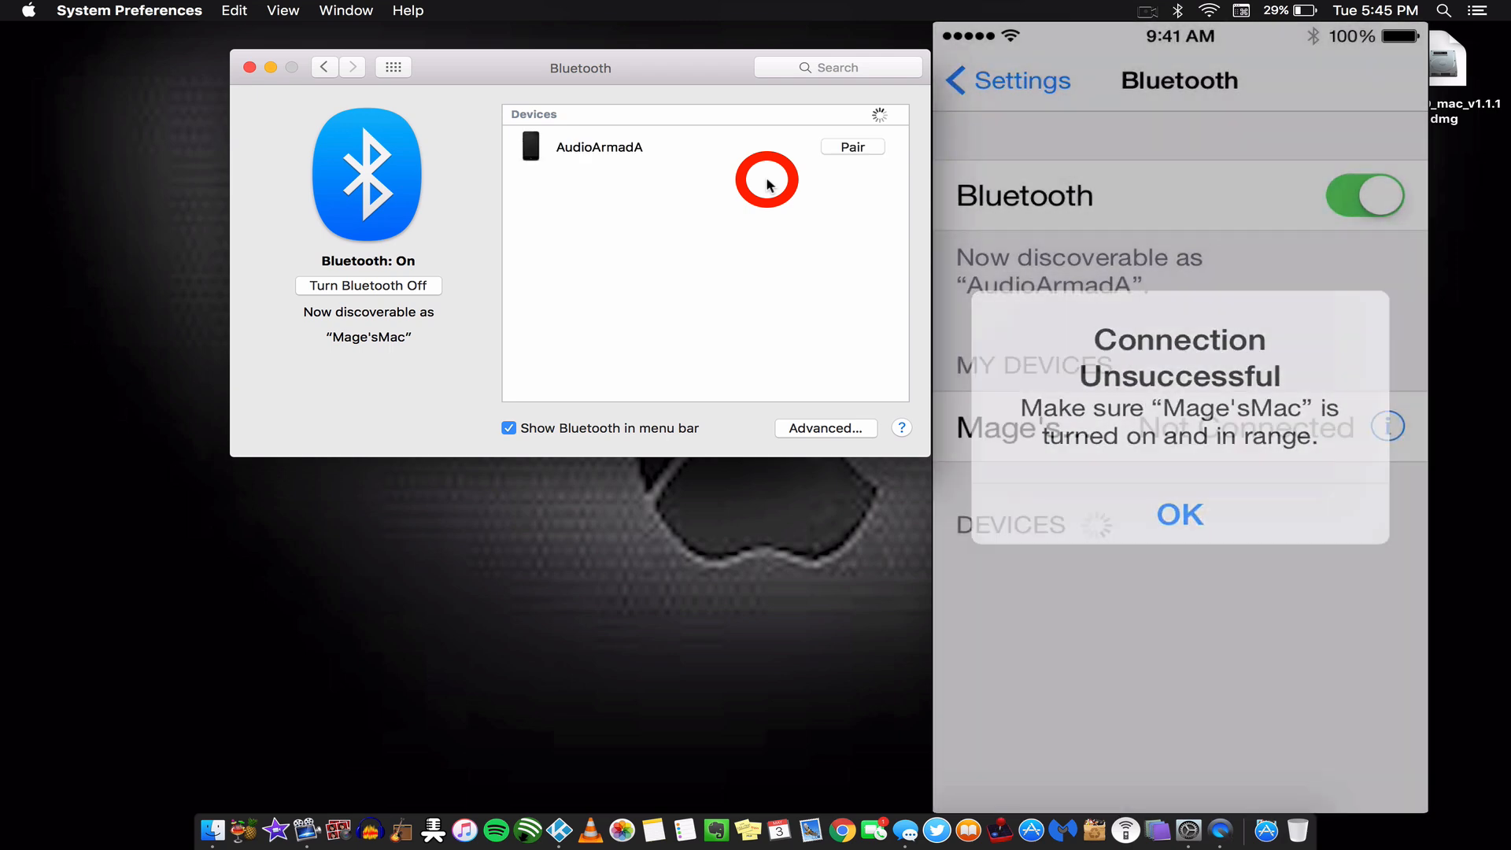
click(1177, 513)
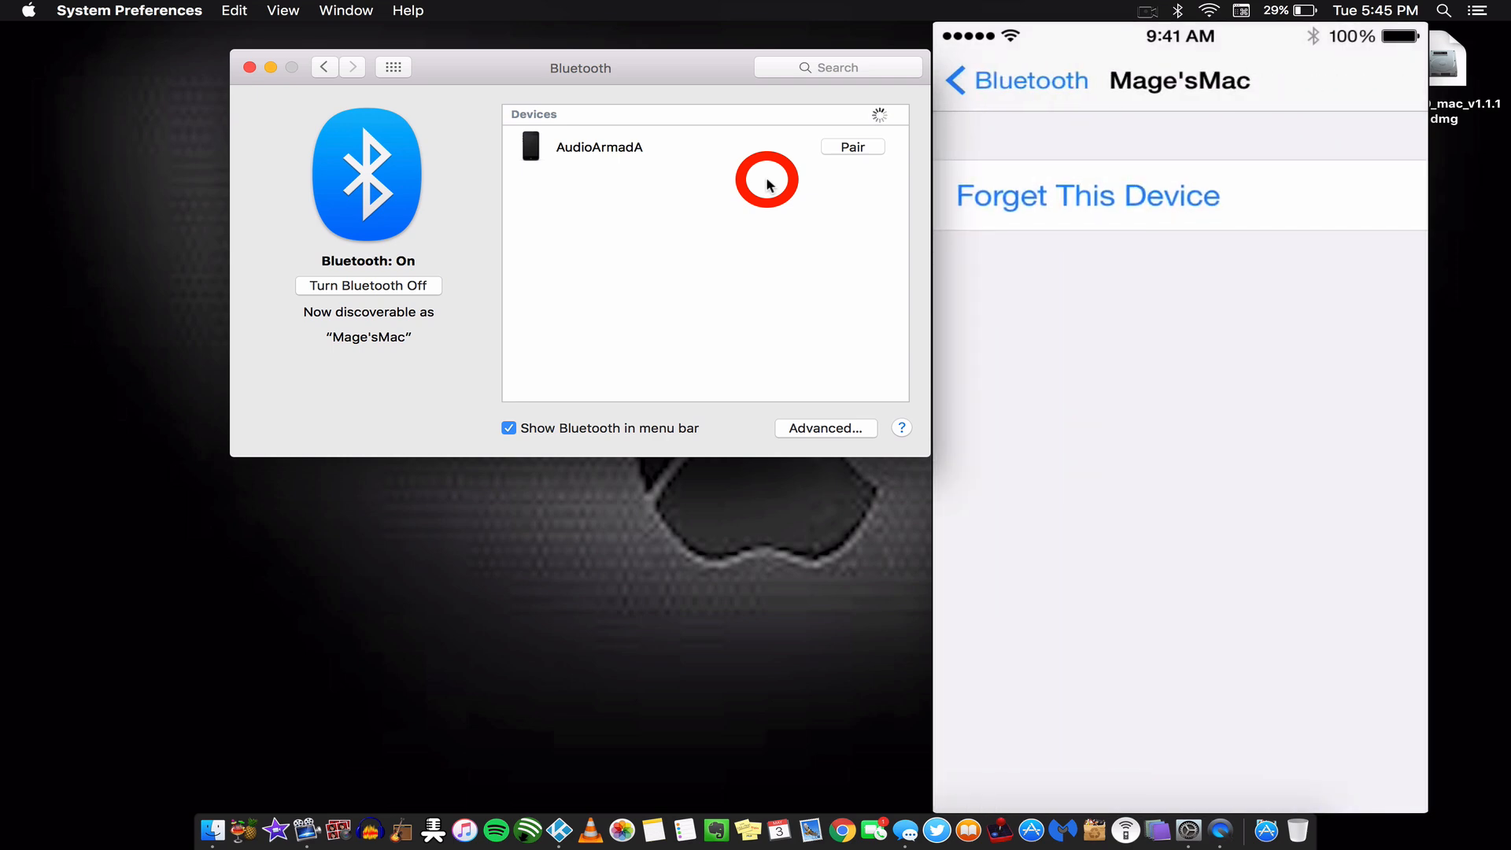
click(1088, 195)
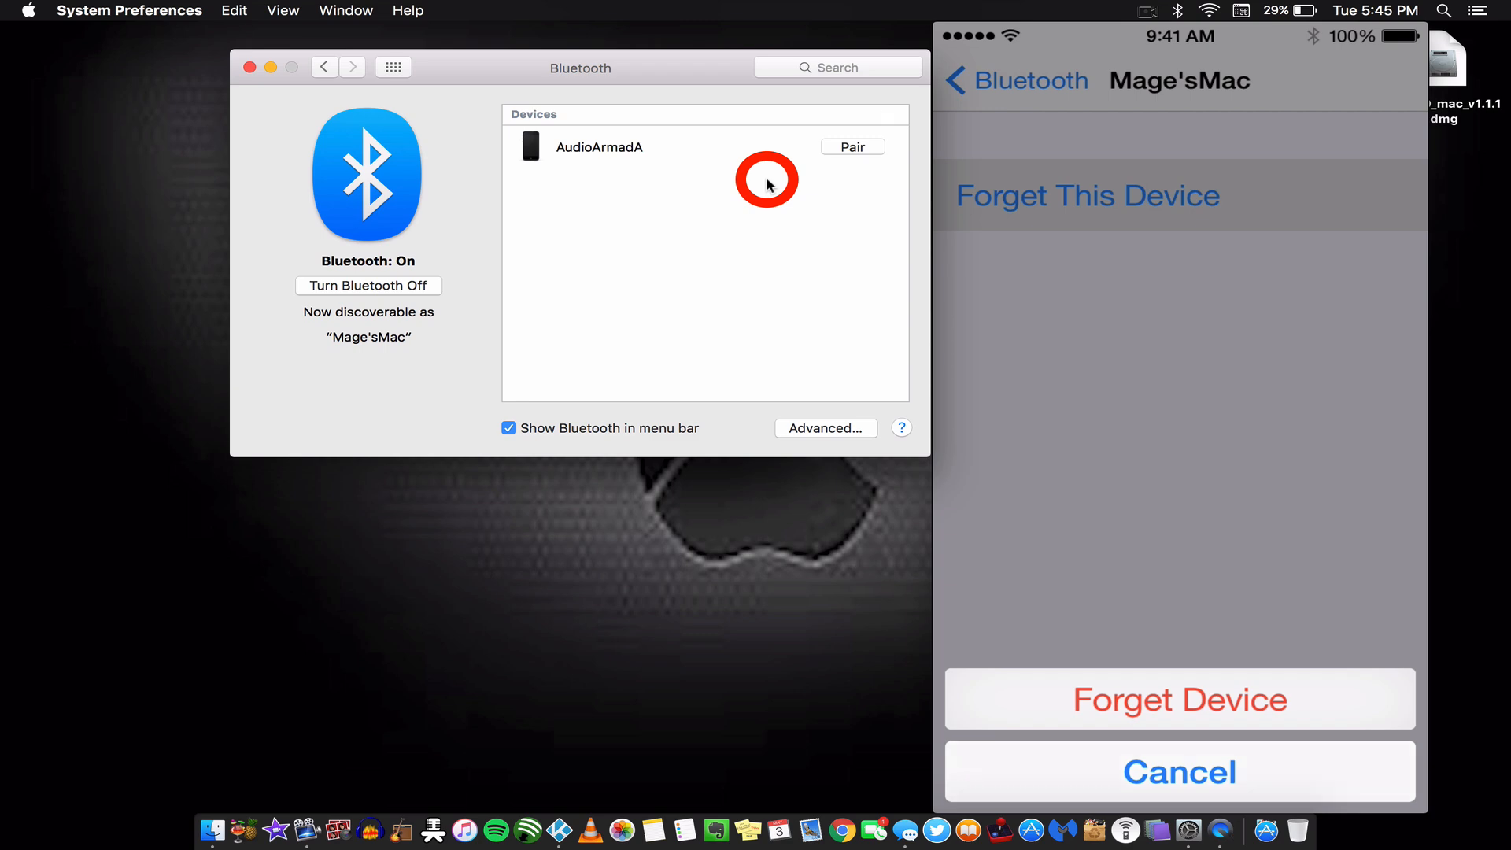
click(1179, 771)
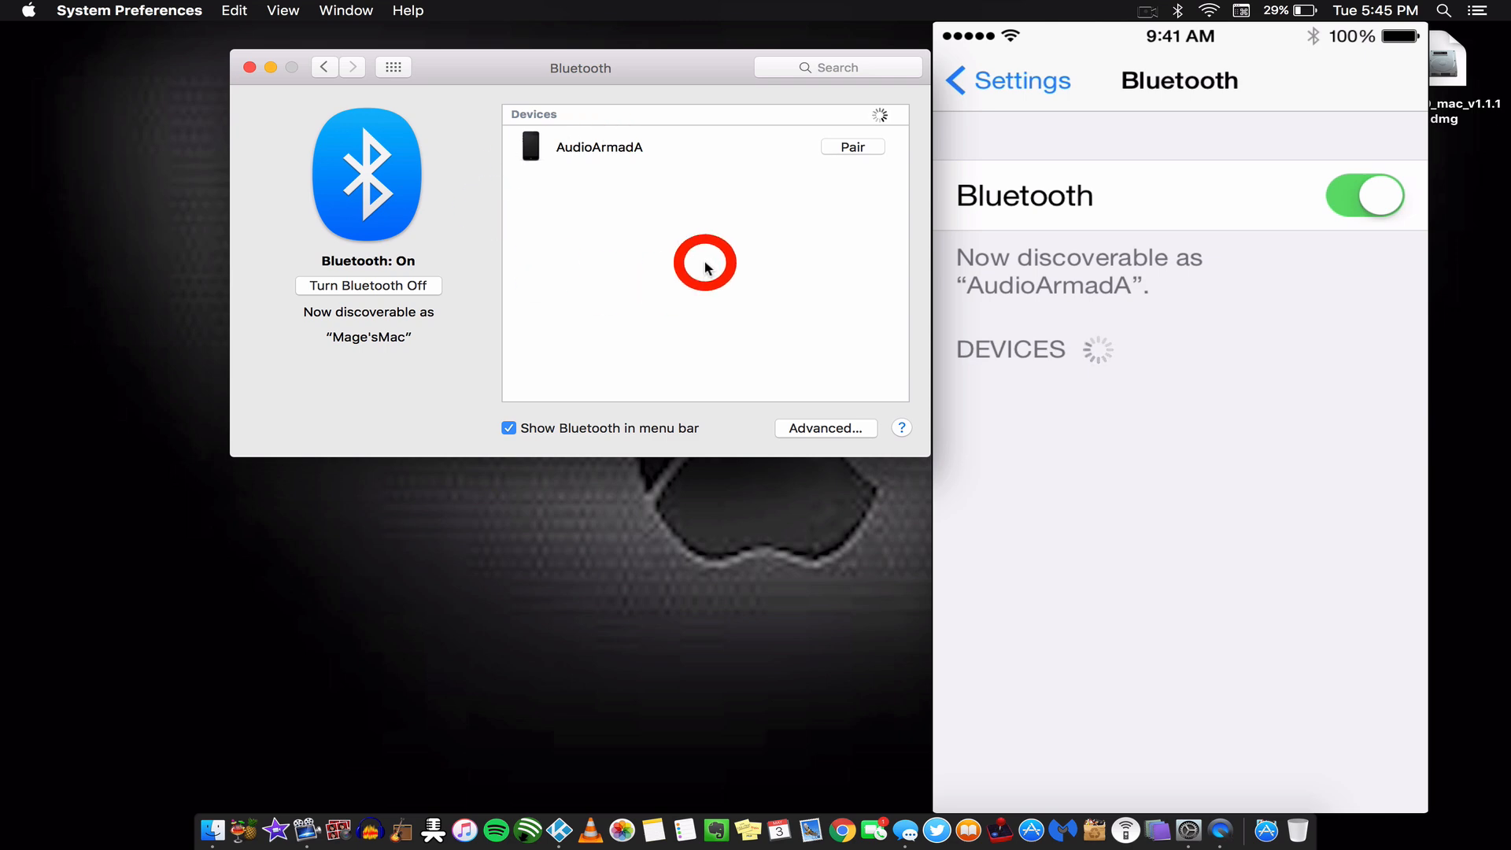
mouse_move(927, 250)
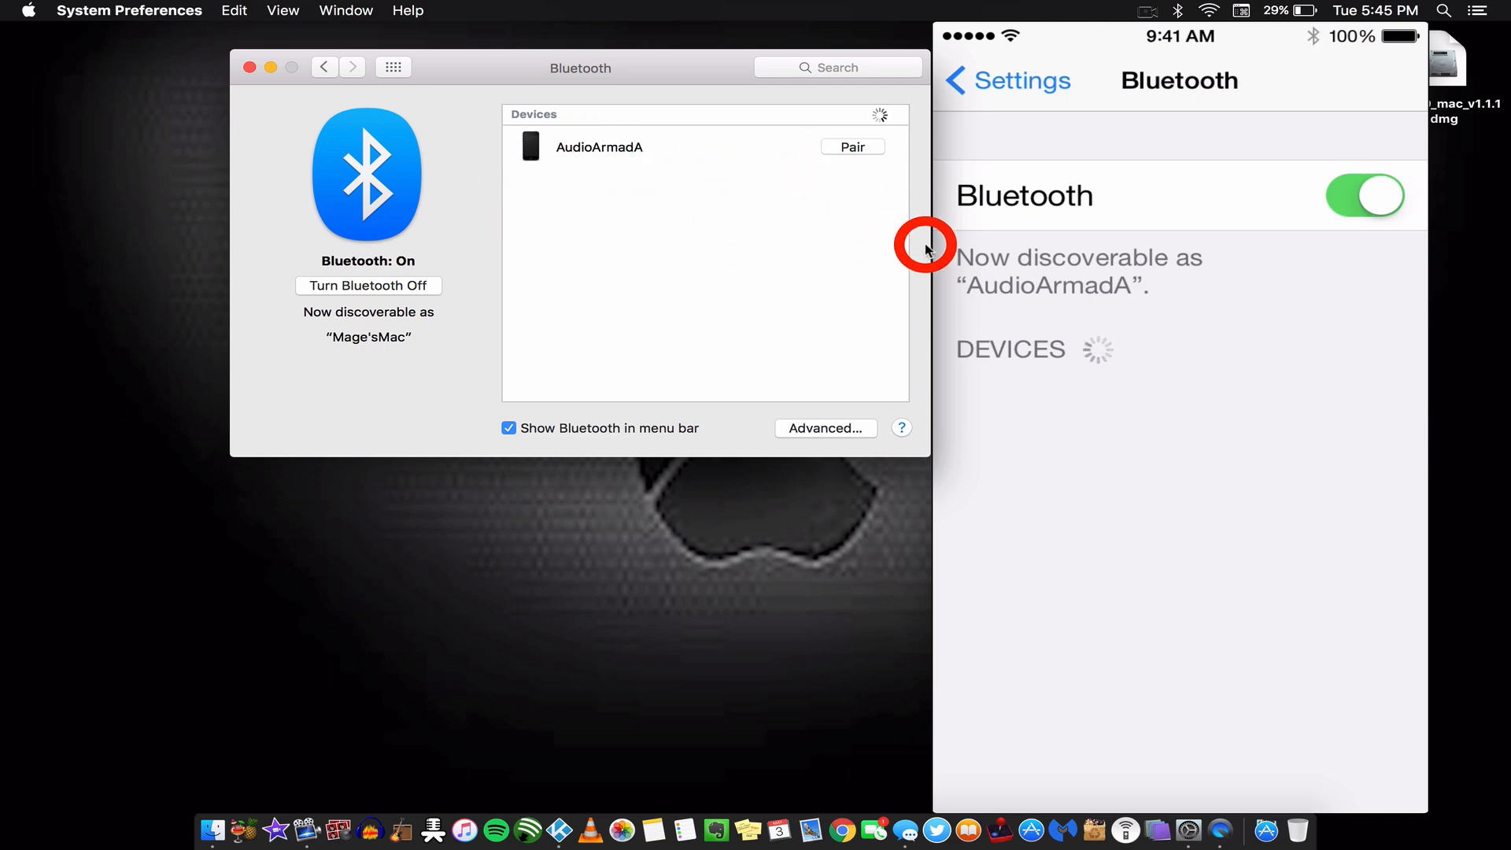
mouse_move(823, 237)
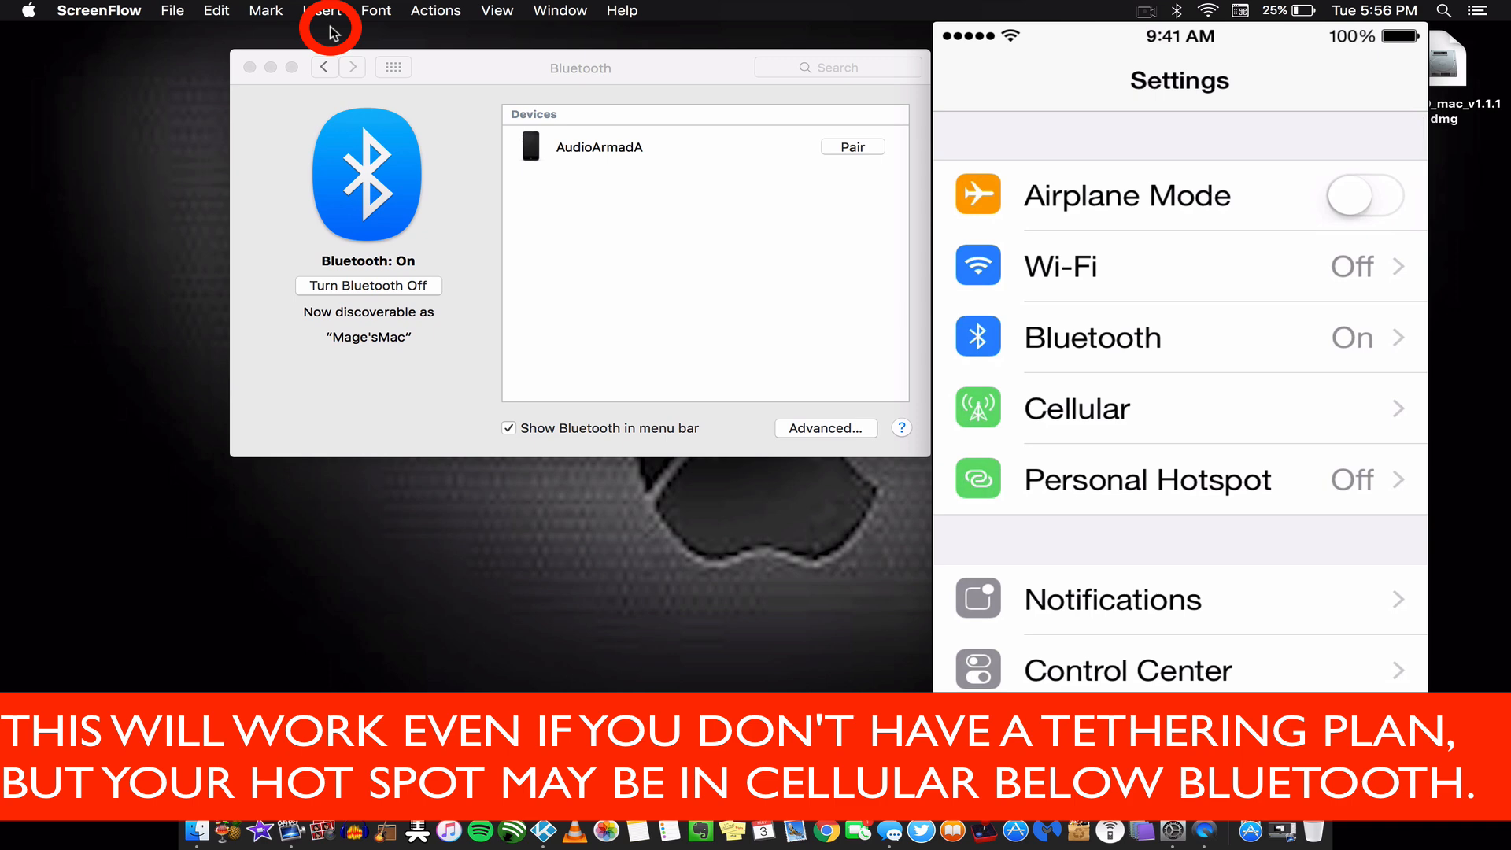
Show the iPhone's Personal Hotspot screen, hotspot still off.
scroll(down, 3)
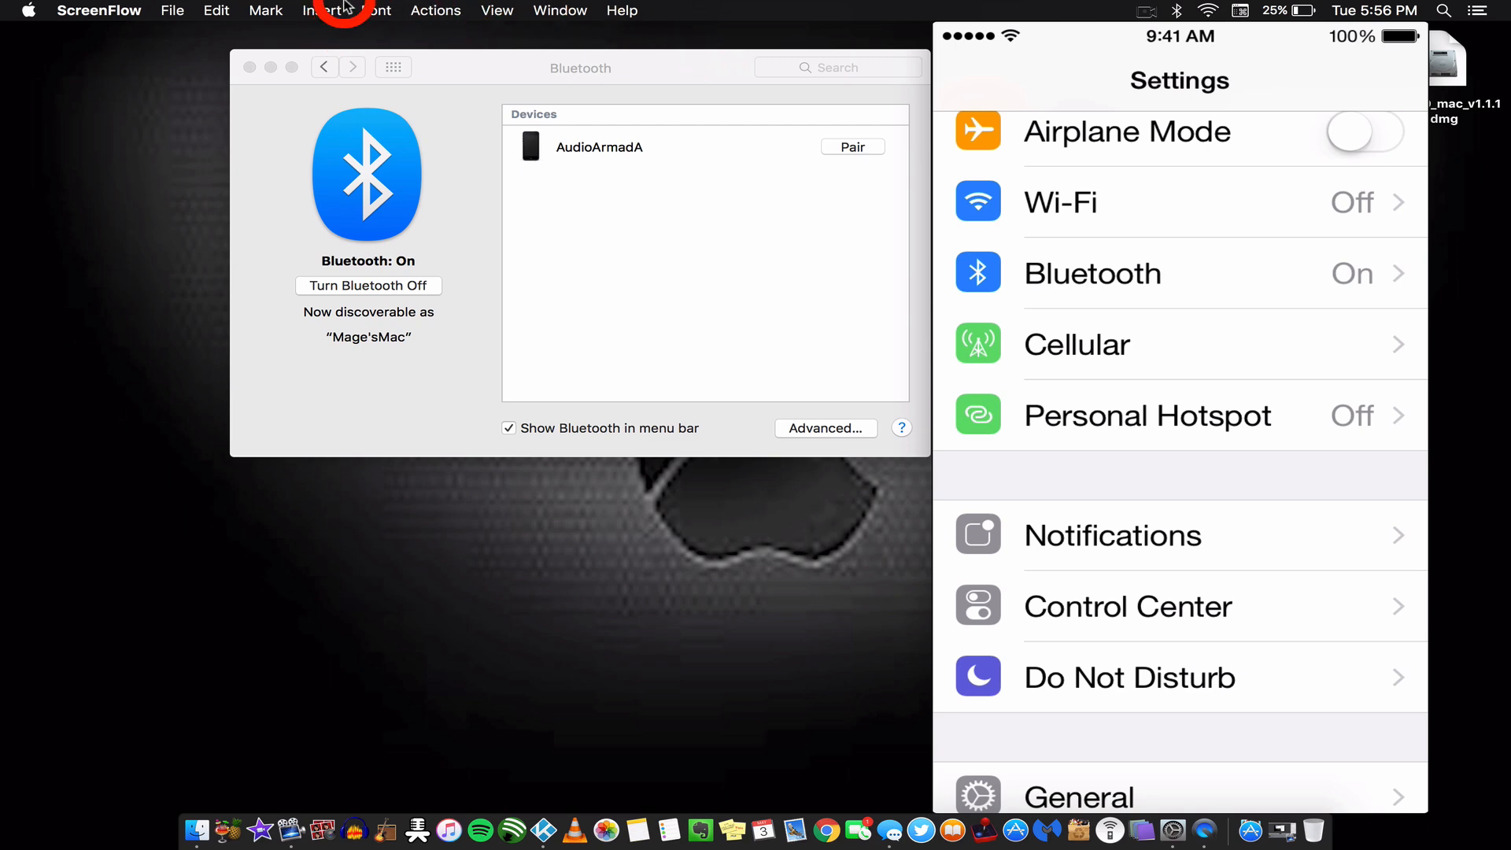
click(1148, 415)
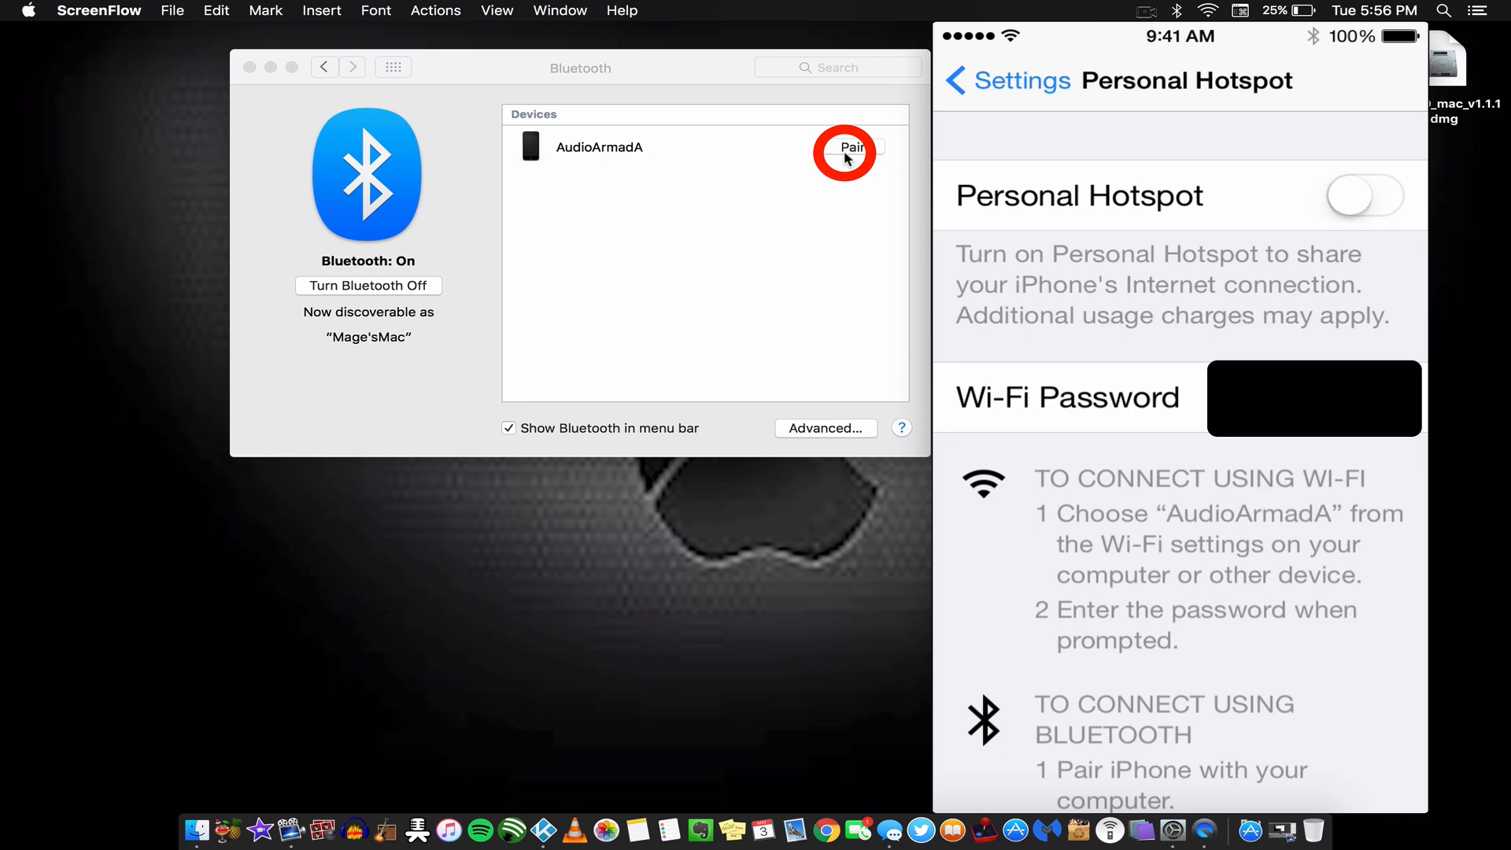
Pair the Mac with AudioArmadA and switch Personal Hotspot on with Bluetooth and USB Only.
click(849, 148)
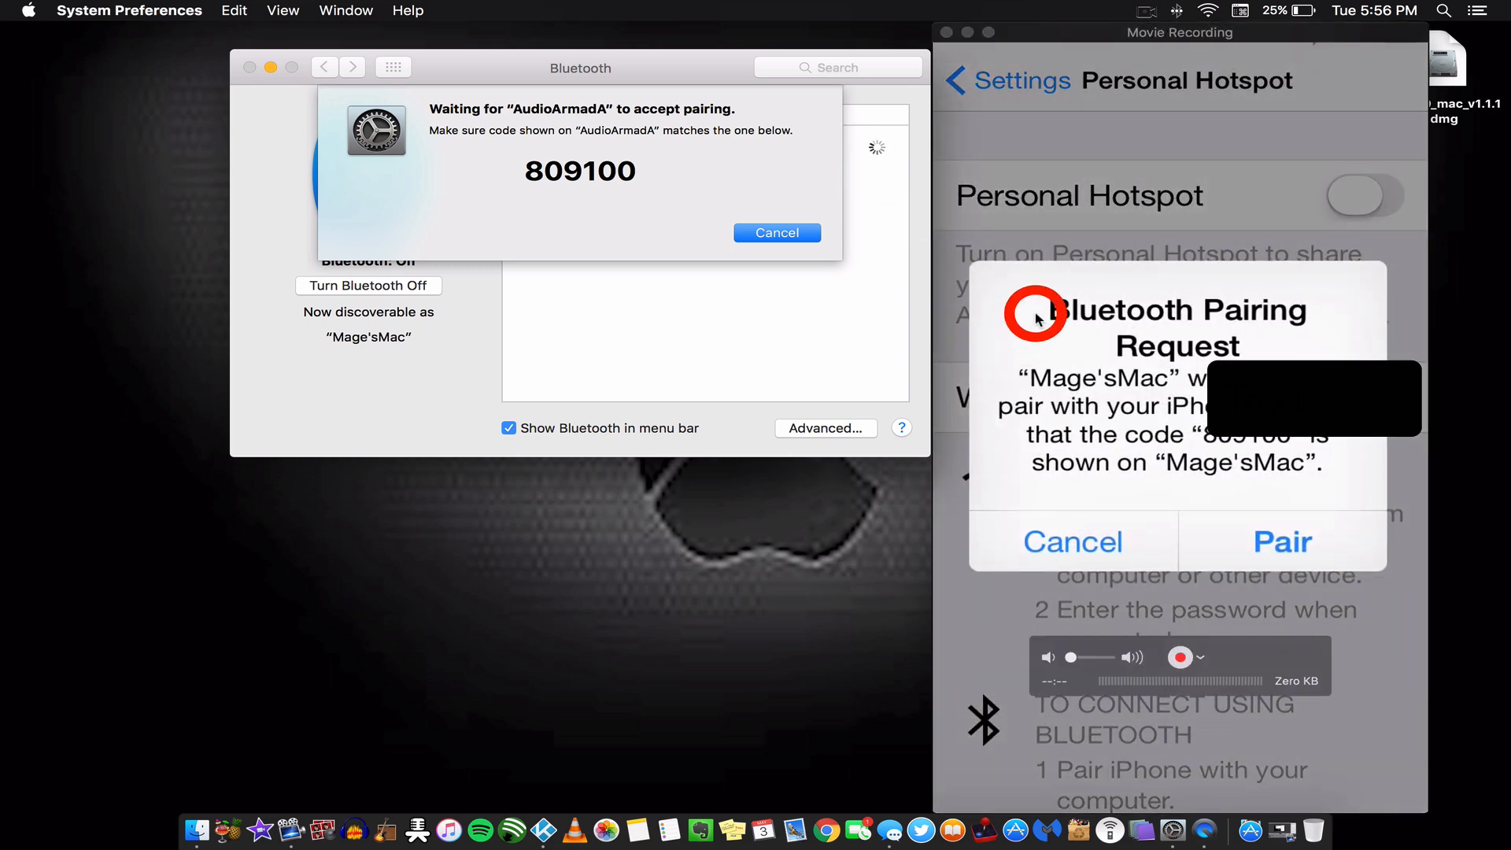
click(1282, 540)
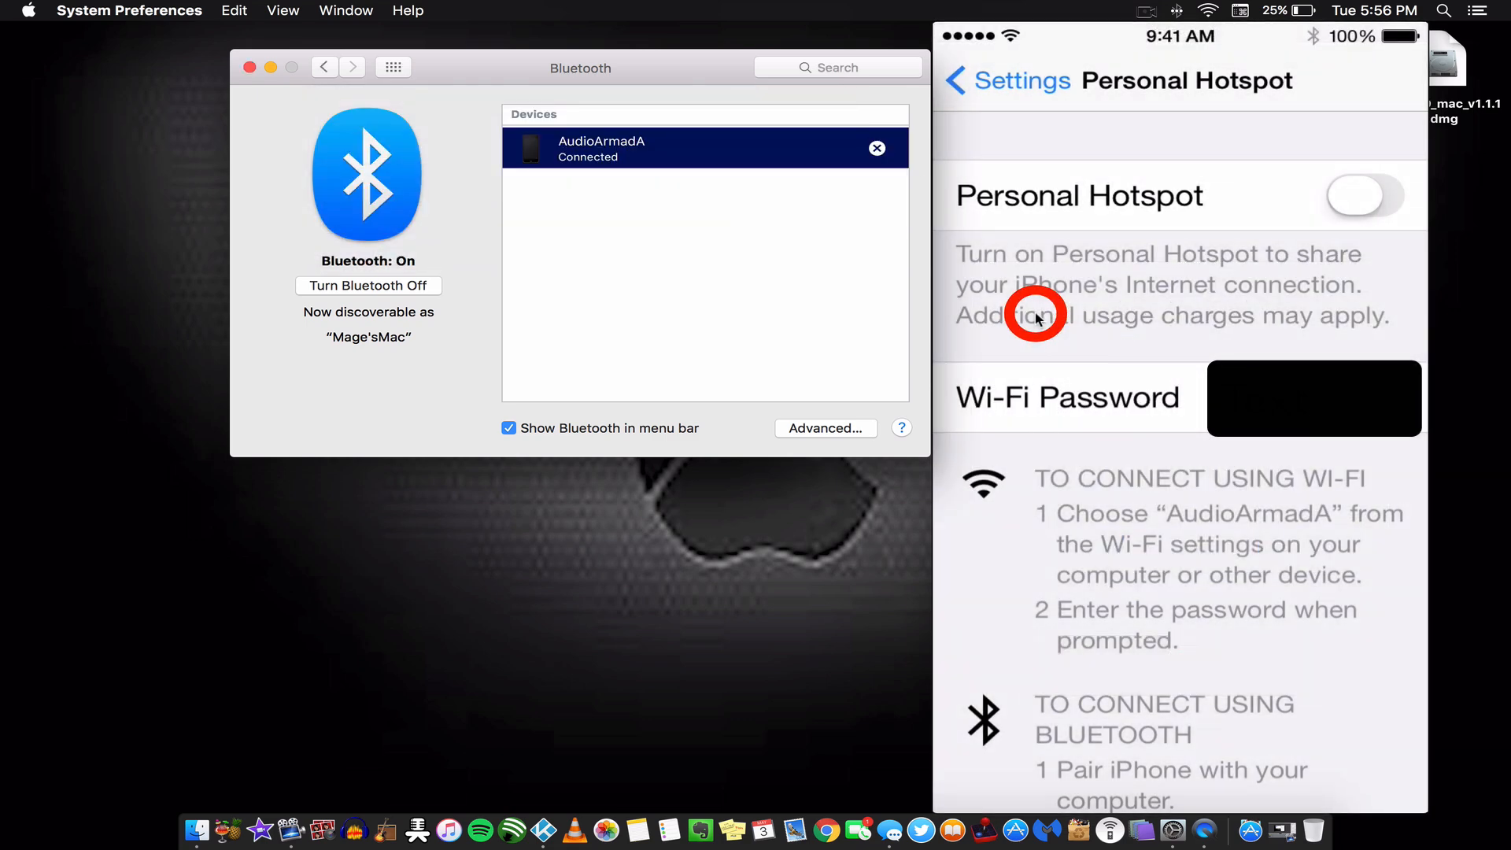
click(1361, 195)
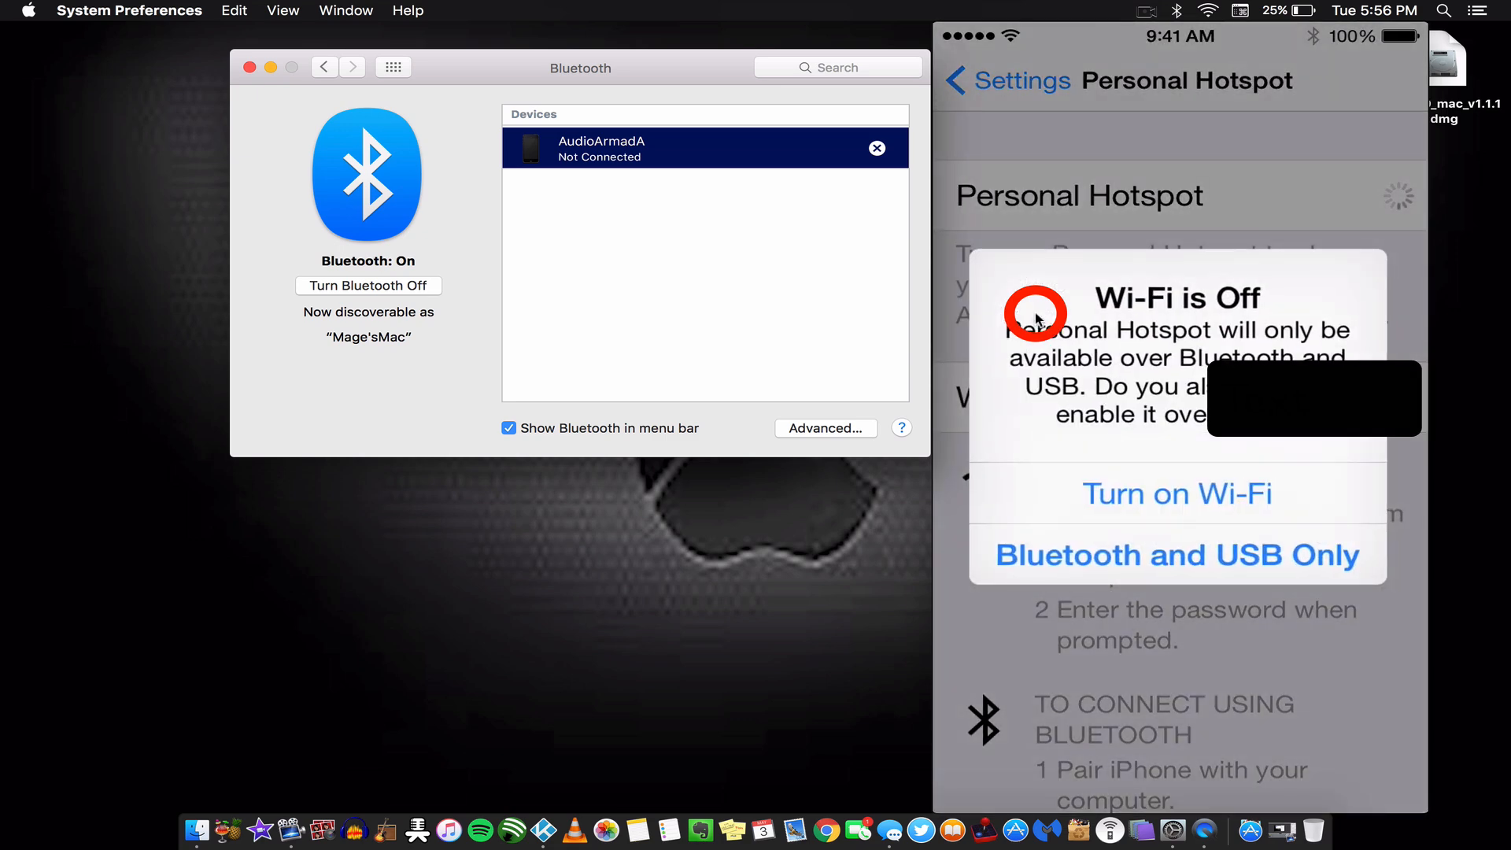
click(1178, 555)
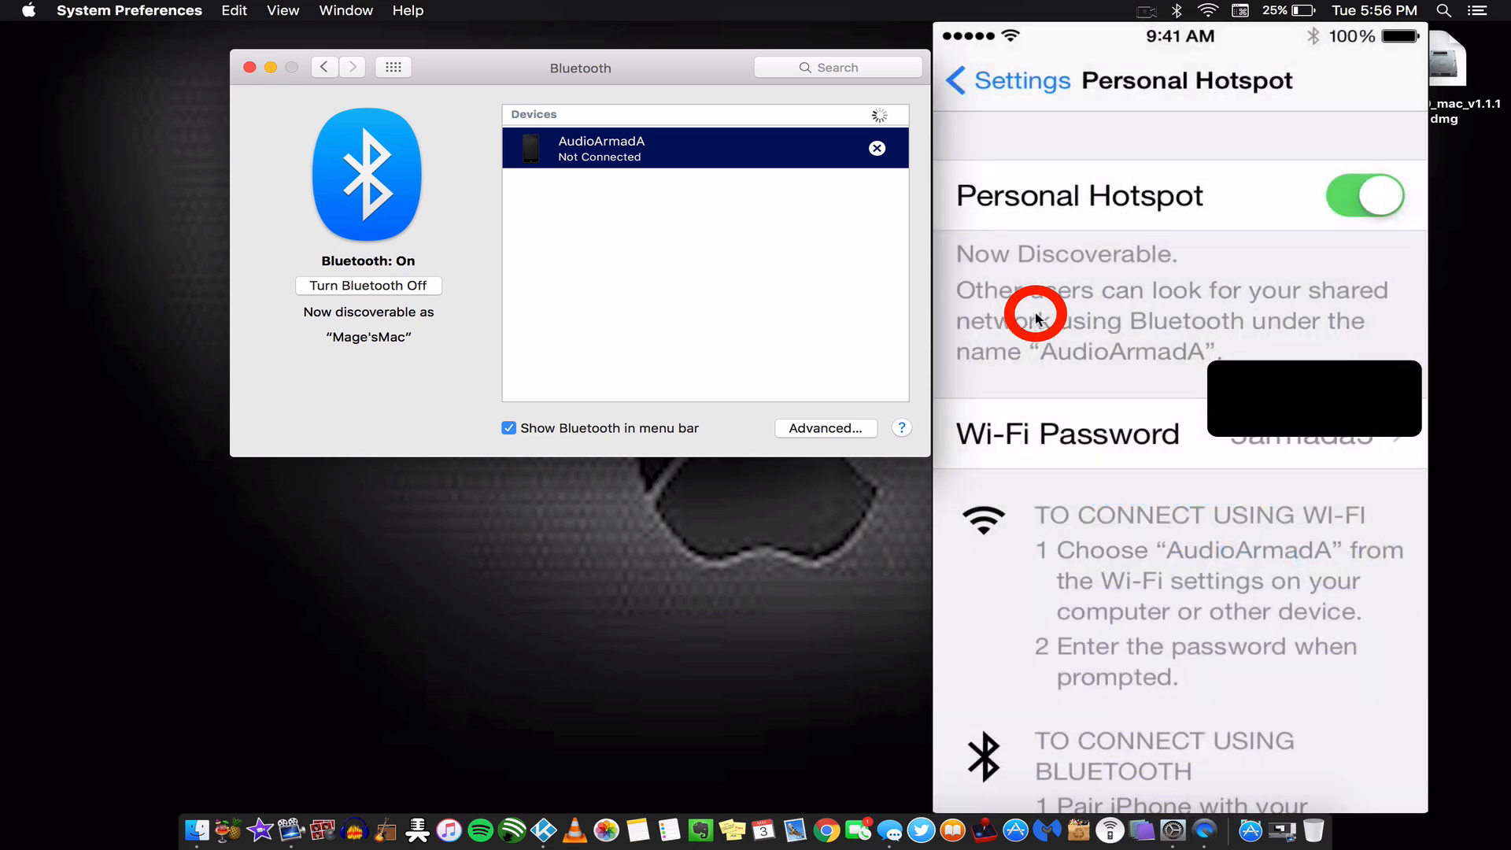